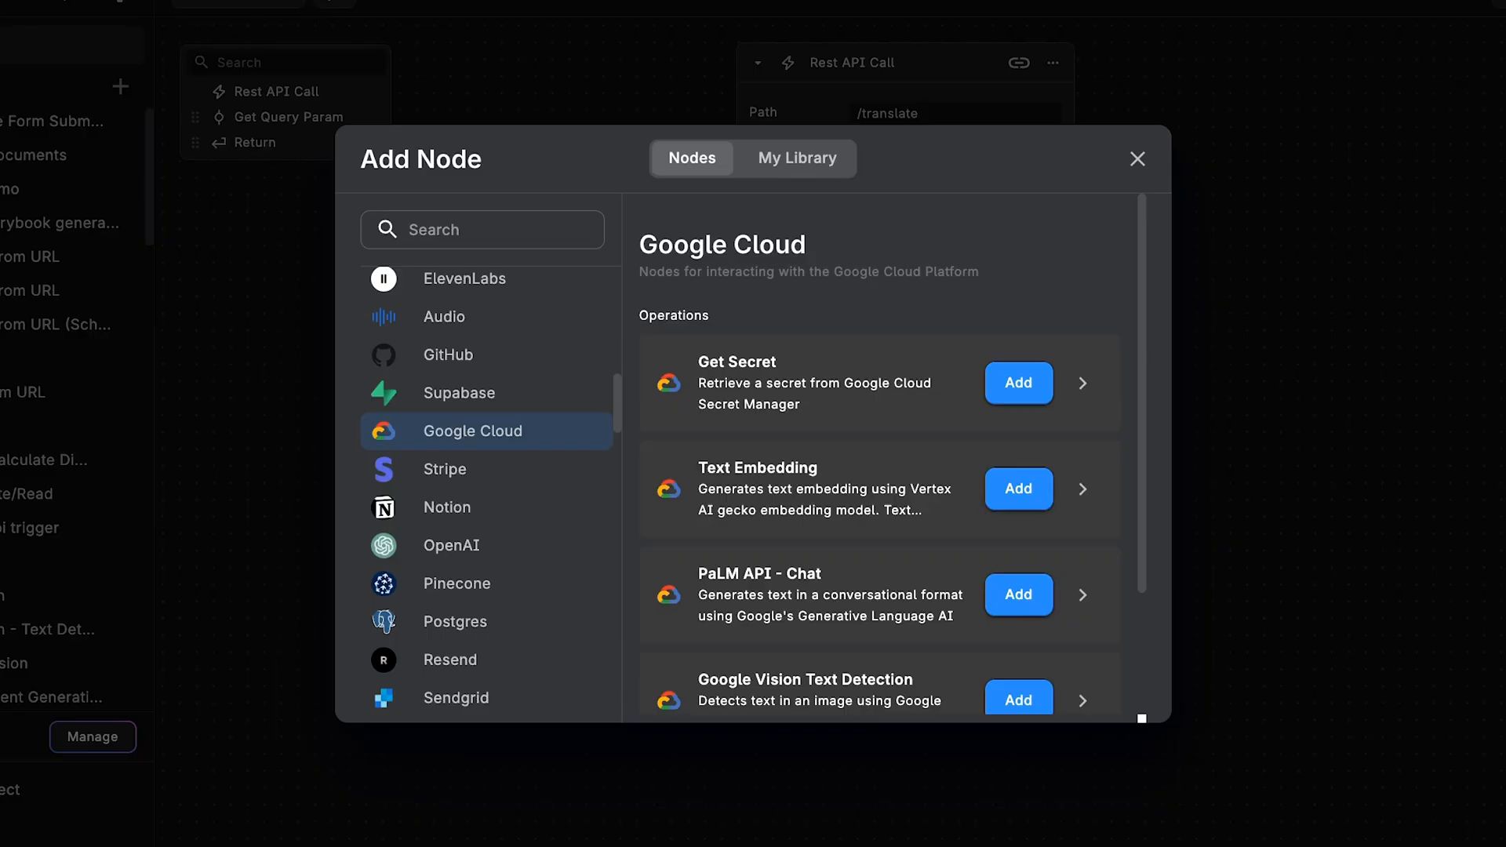
pyautogui.moveTo(717, 333)
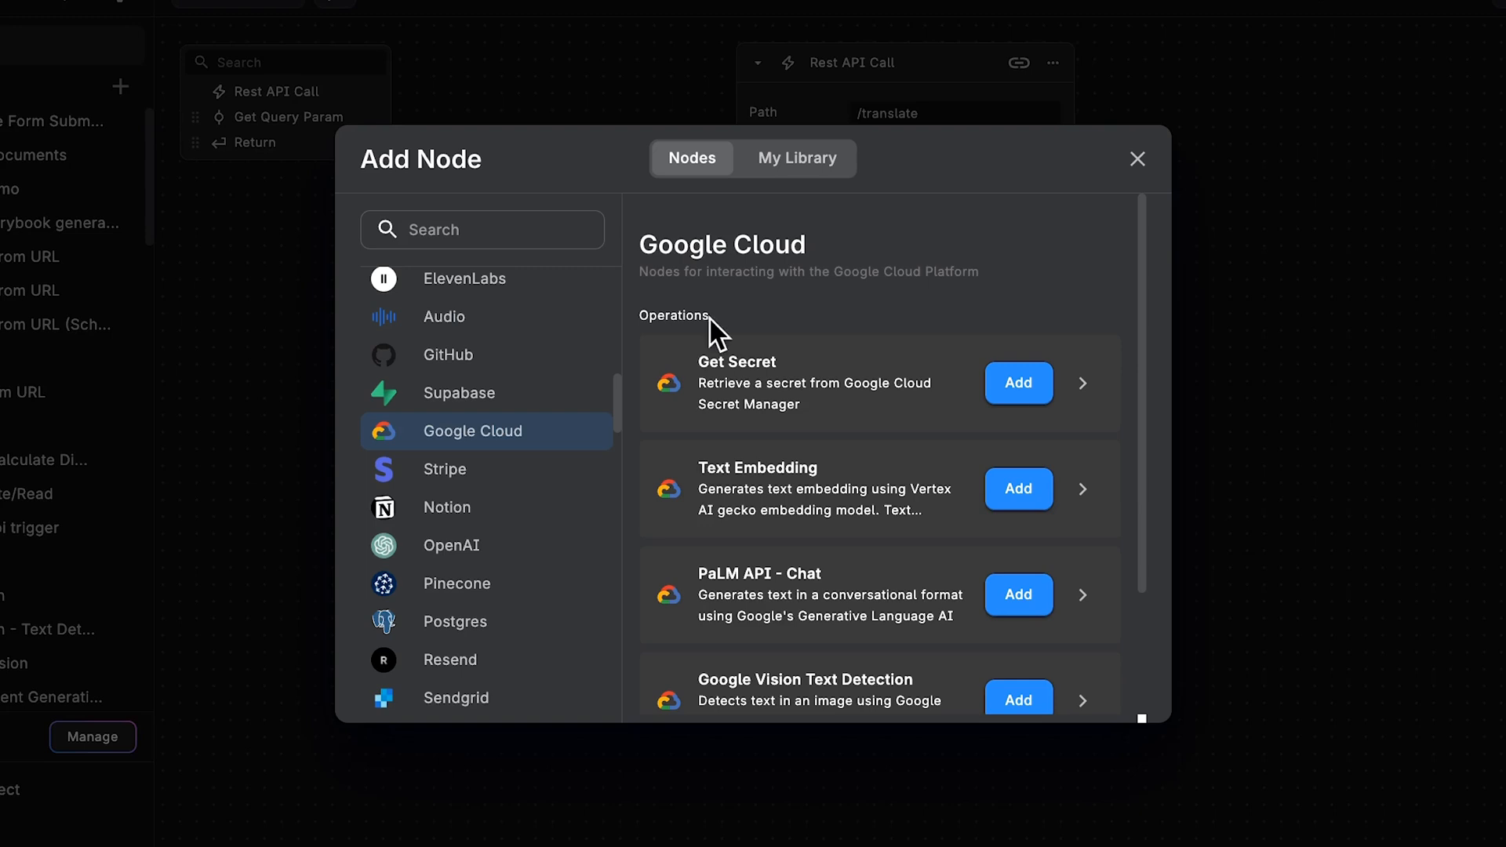
pyautogui.moveTo(826, 293)
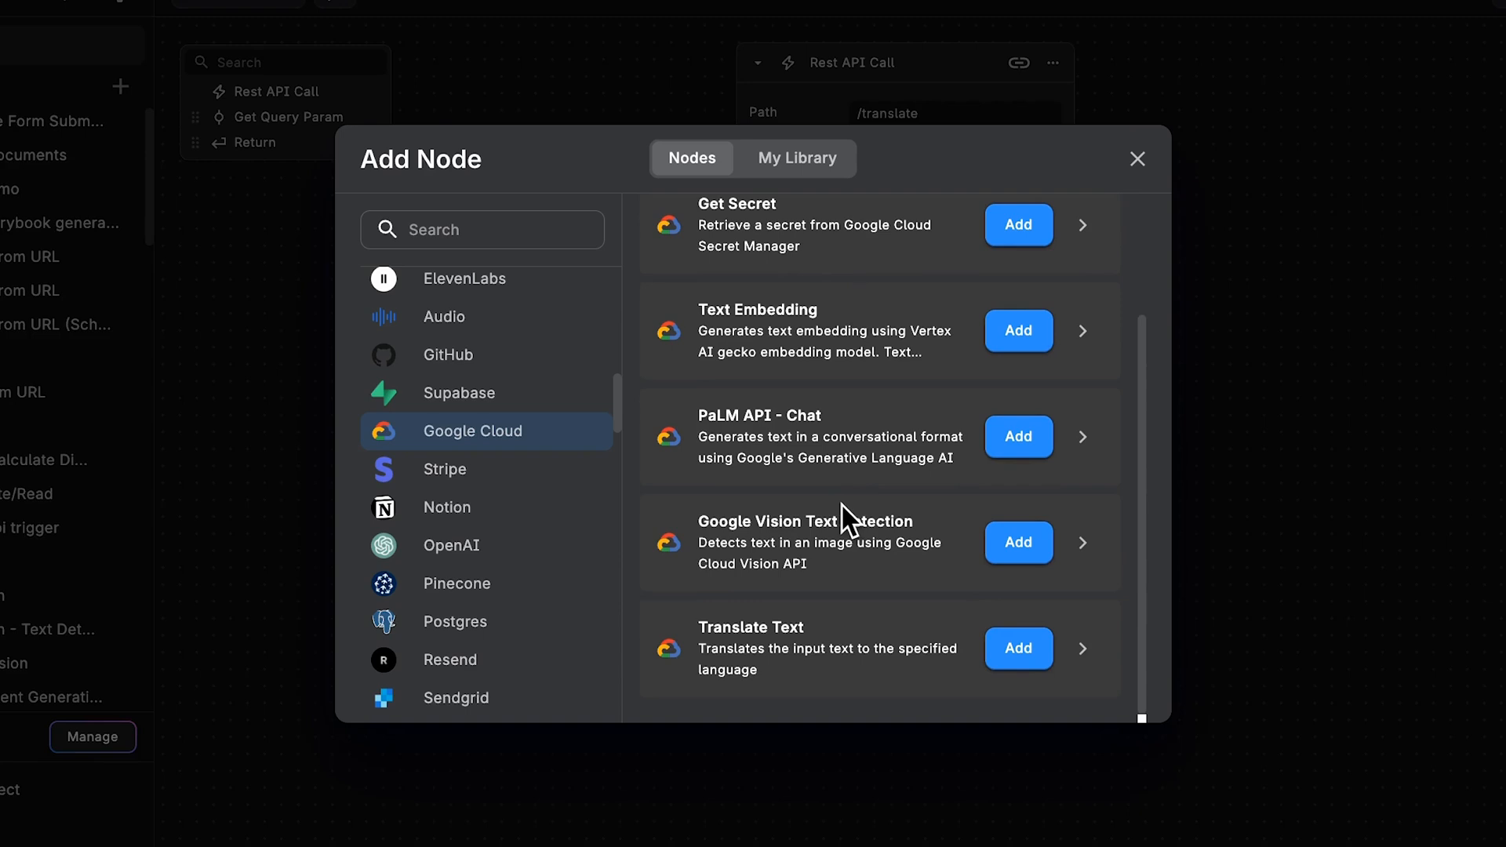
pyautogui.moveTo(869, 578)
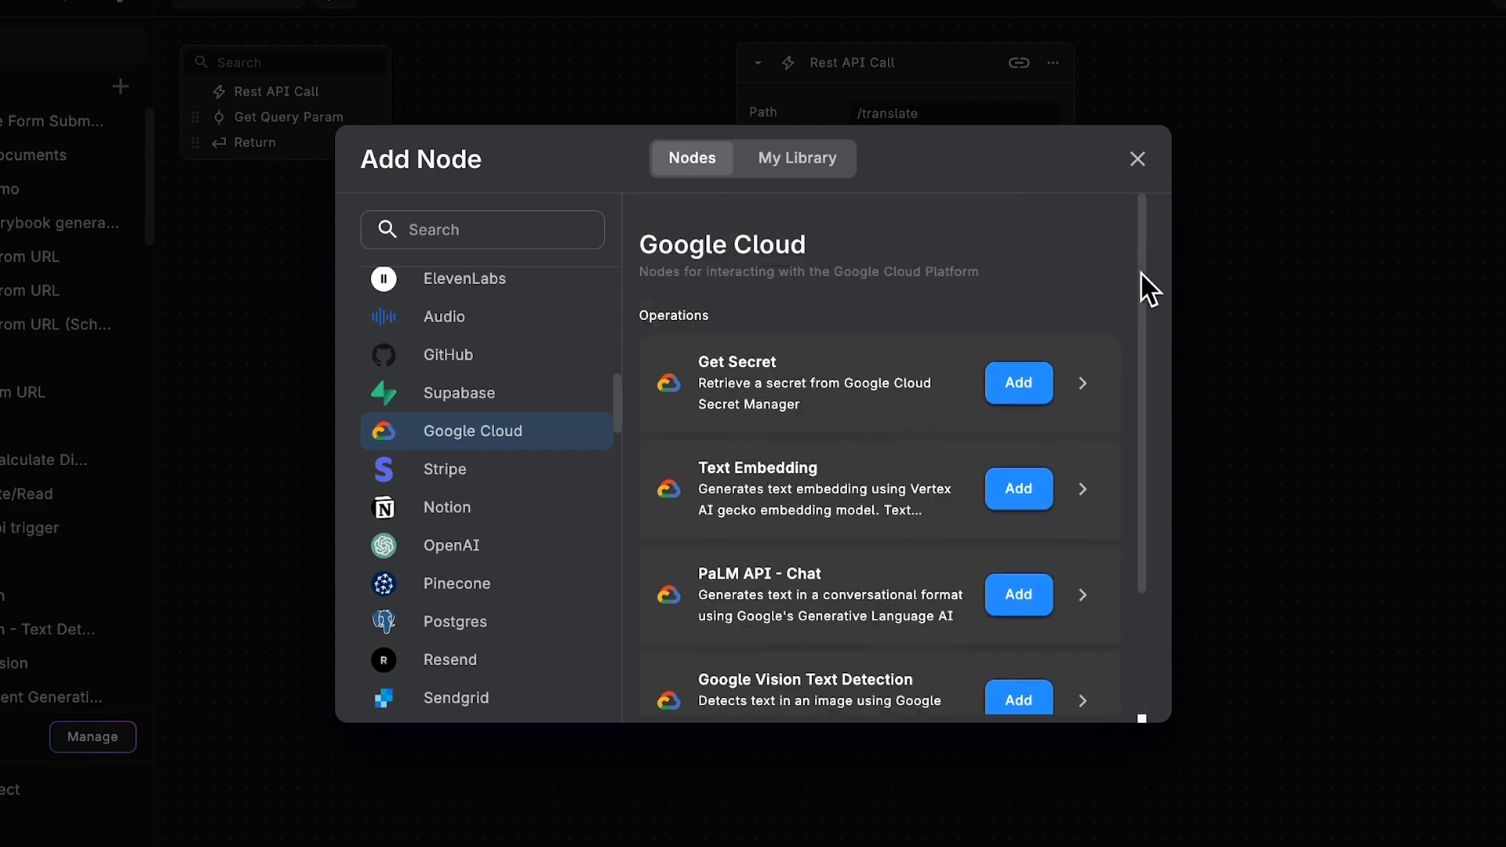
# Insert a Translate Text node before Return and view its input descriptions.
pyautogui.scroll(-3)
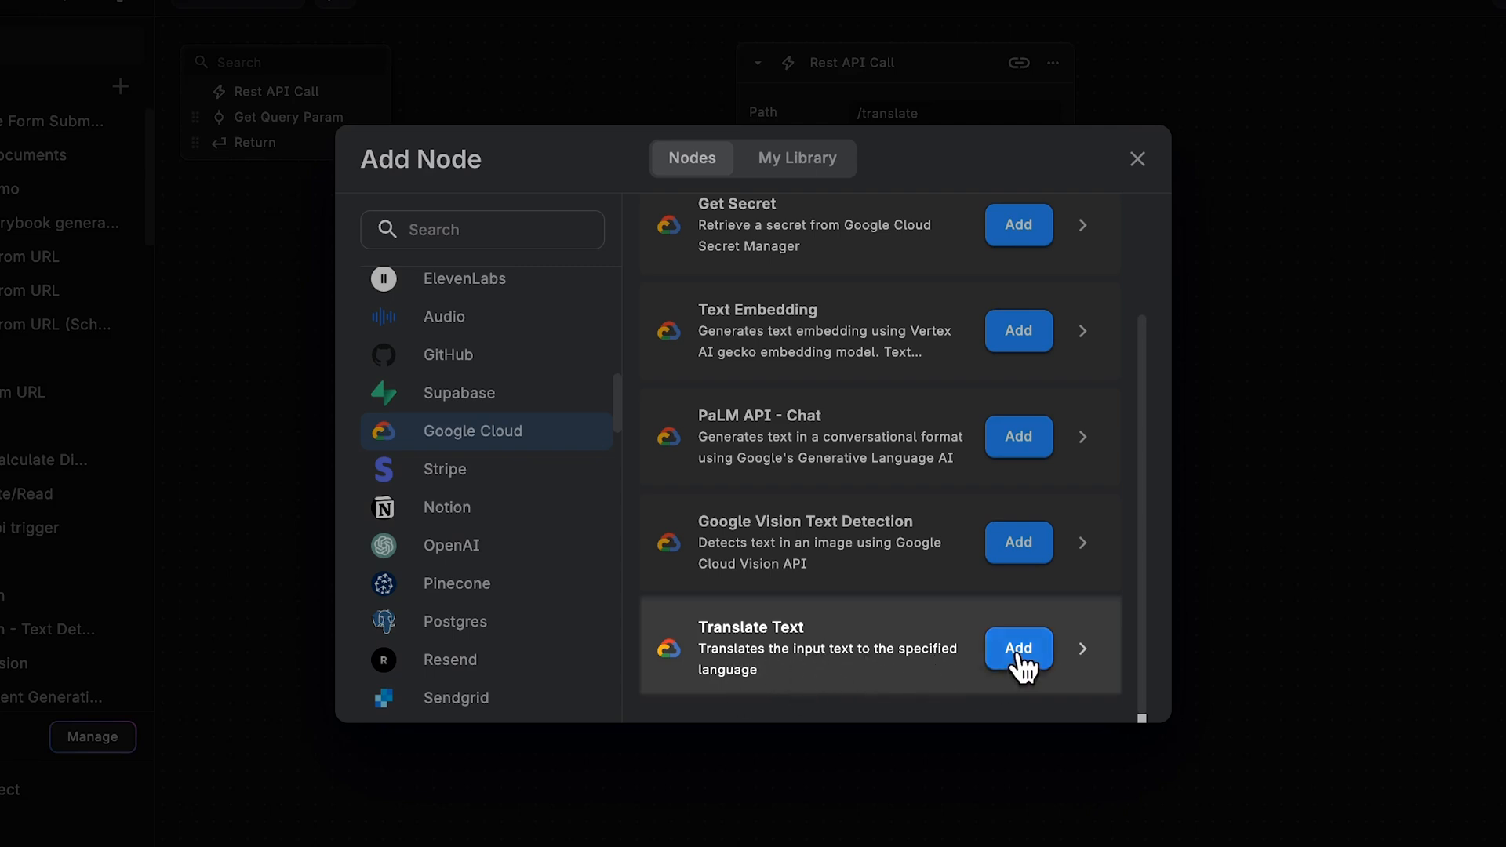
pyautogui.click(1016, 647)
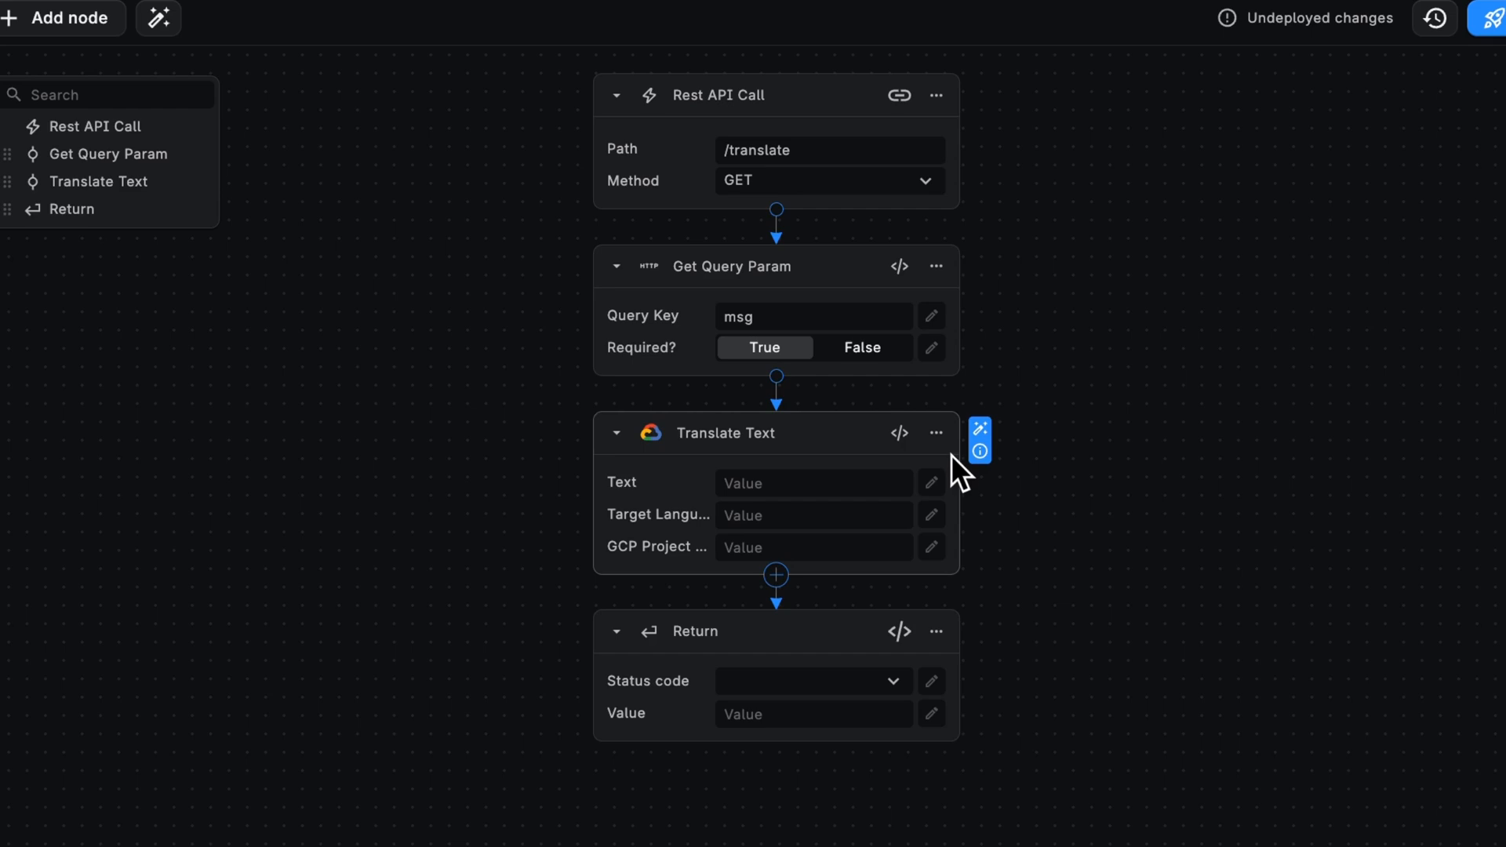
pyautogui.click(979, 451)
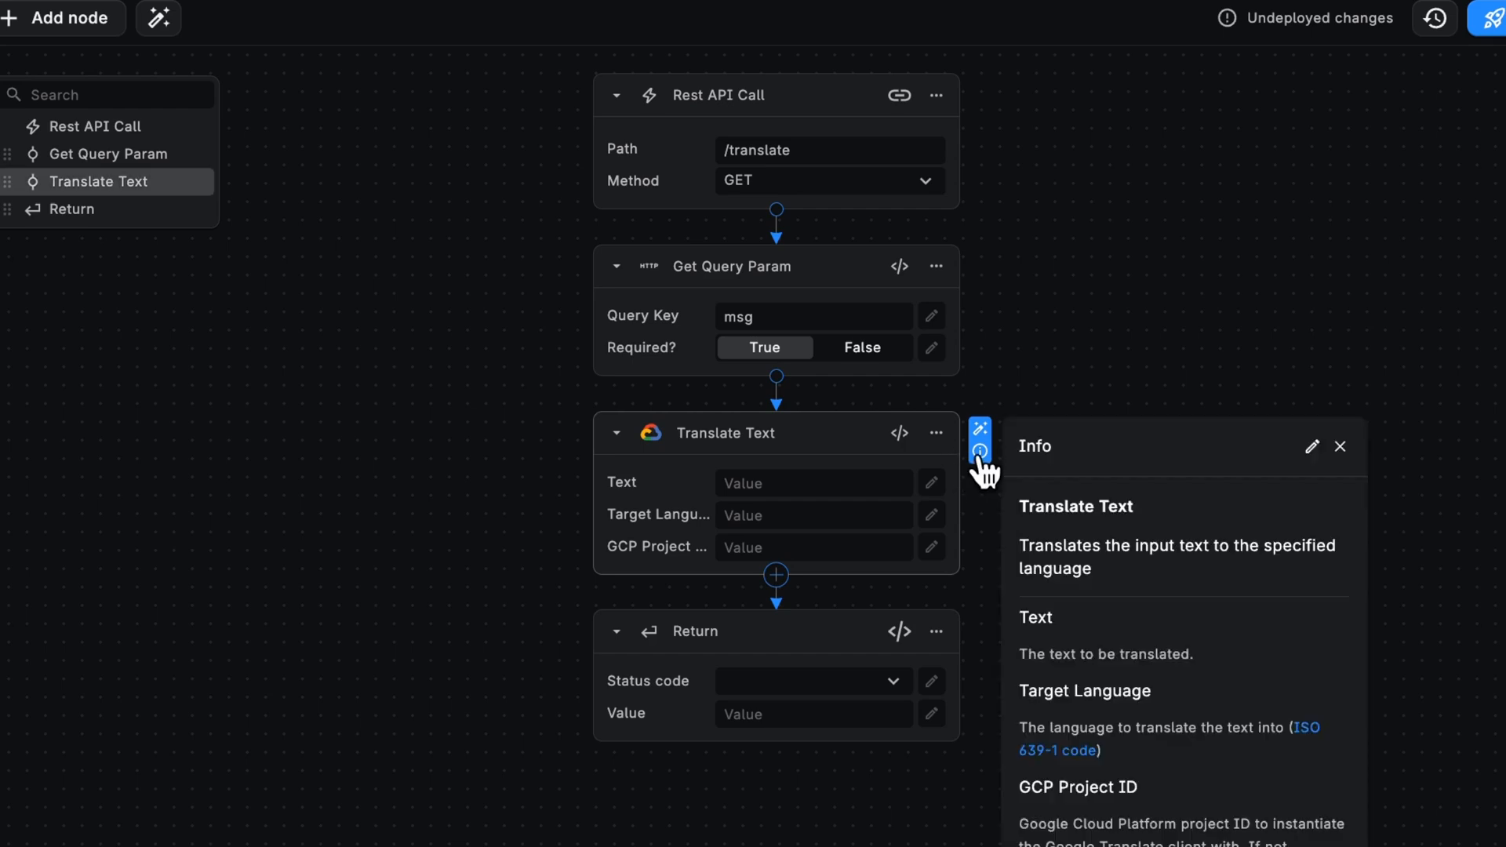
pyautogui.scroll(-3)
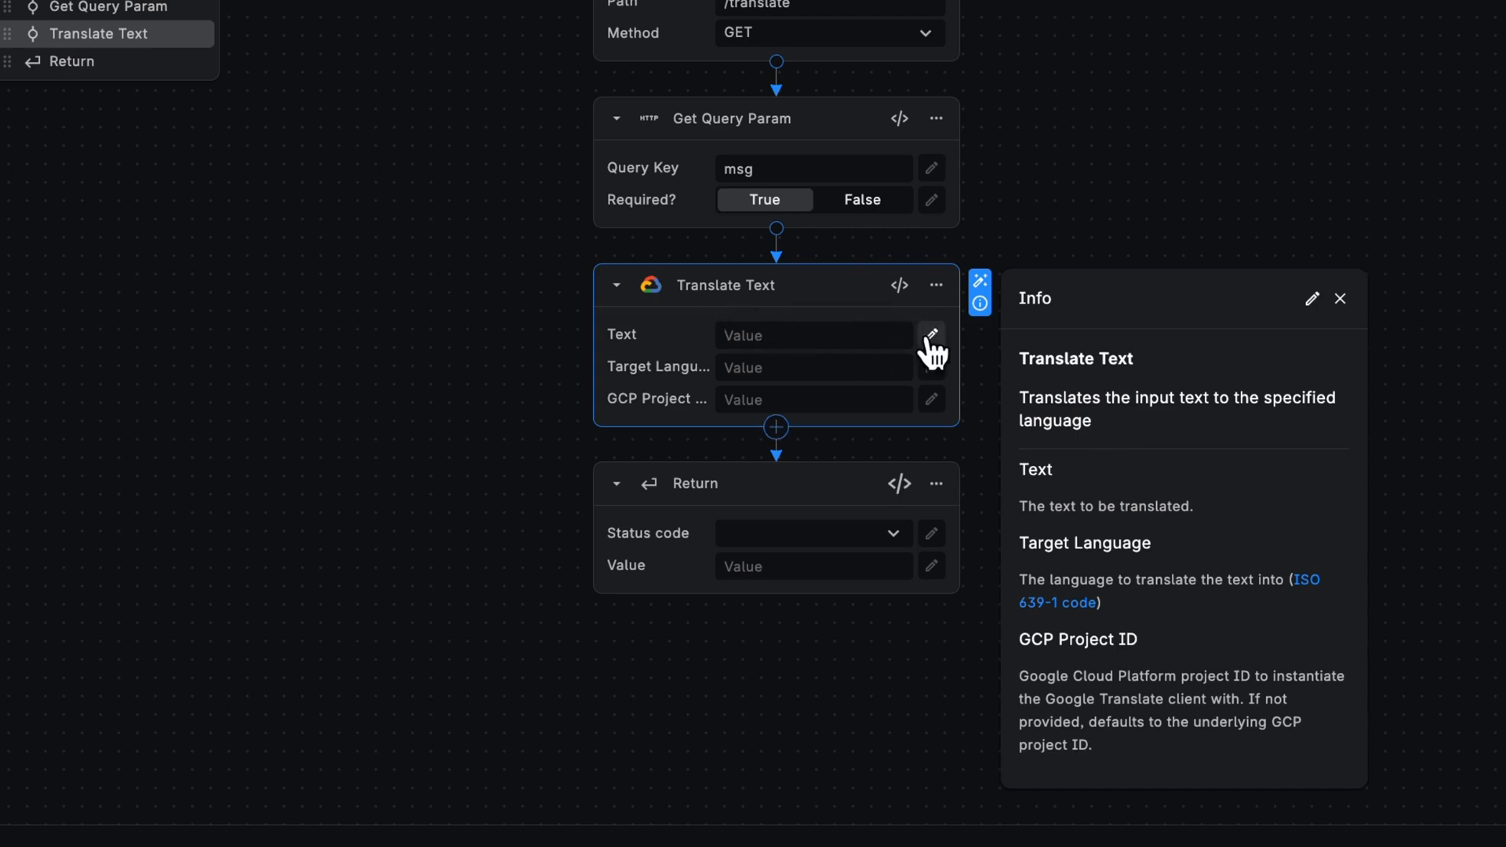
# Bind Translate Text's Text input to a workflow variable and set Target Language to es_cl.
pyautogui.click(929, 334)
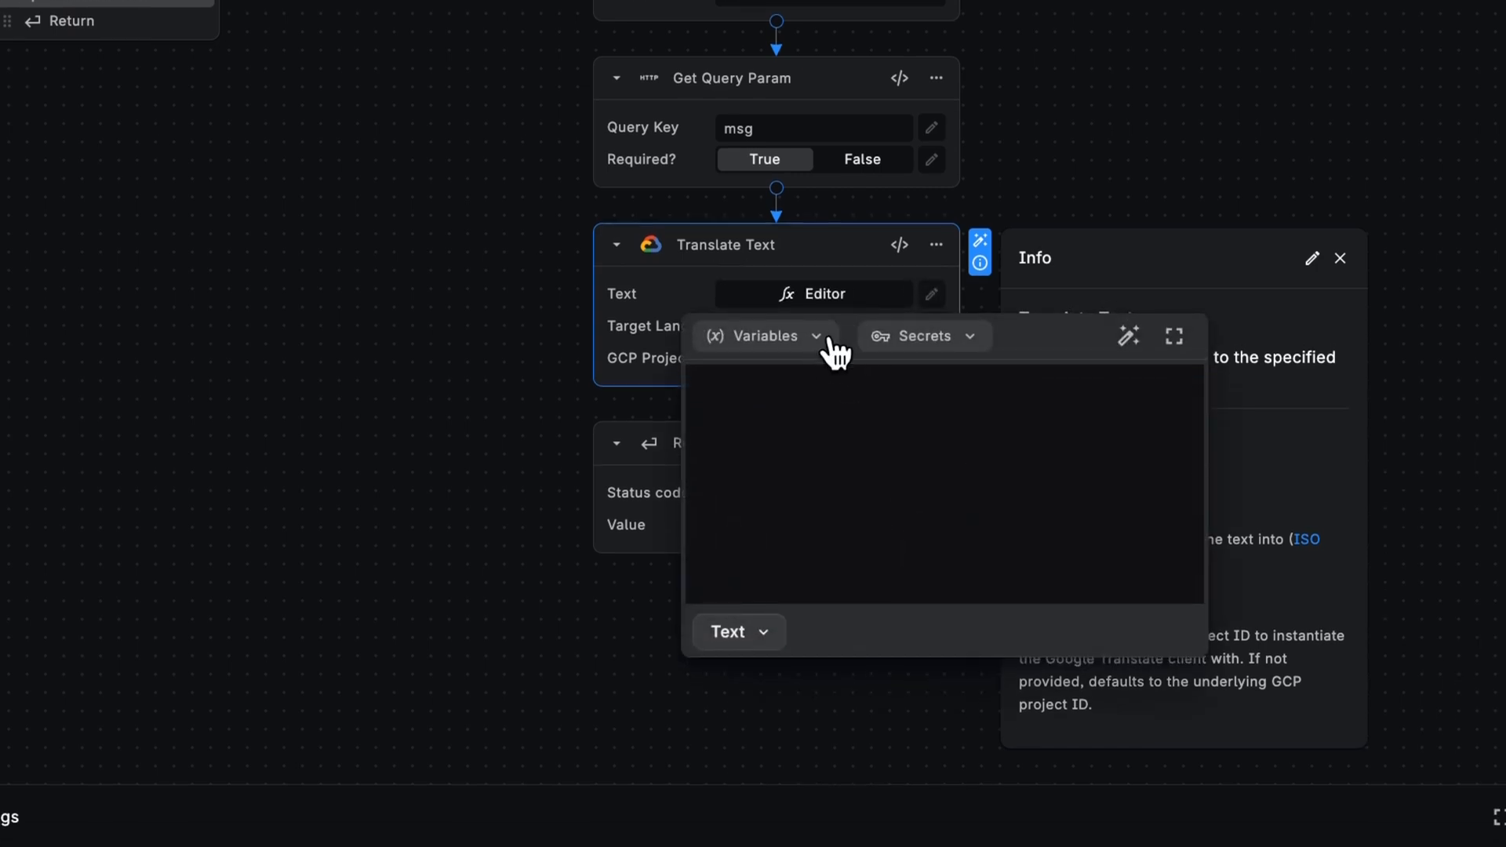
pyautogui.click(763, 336)
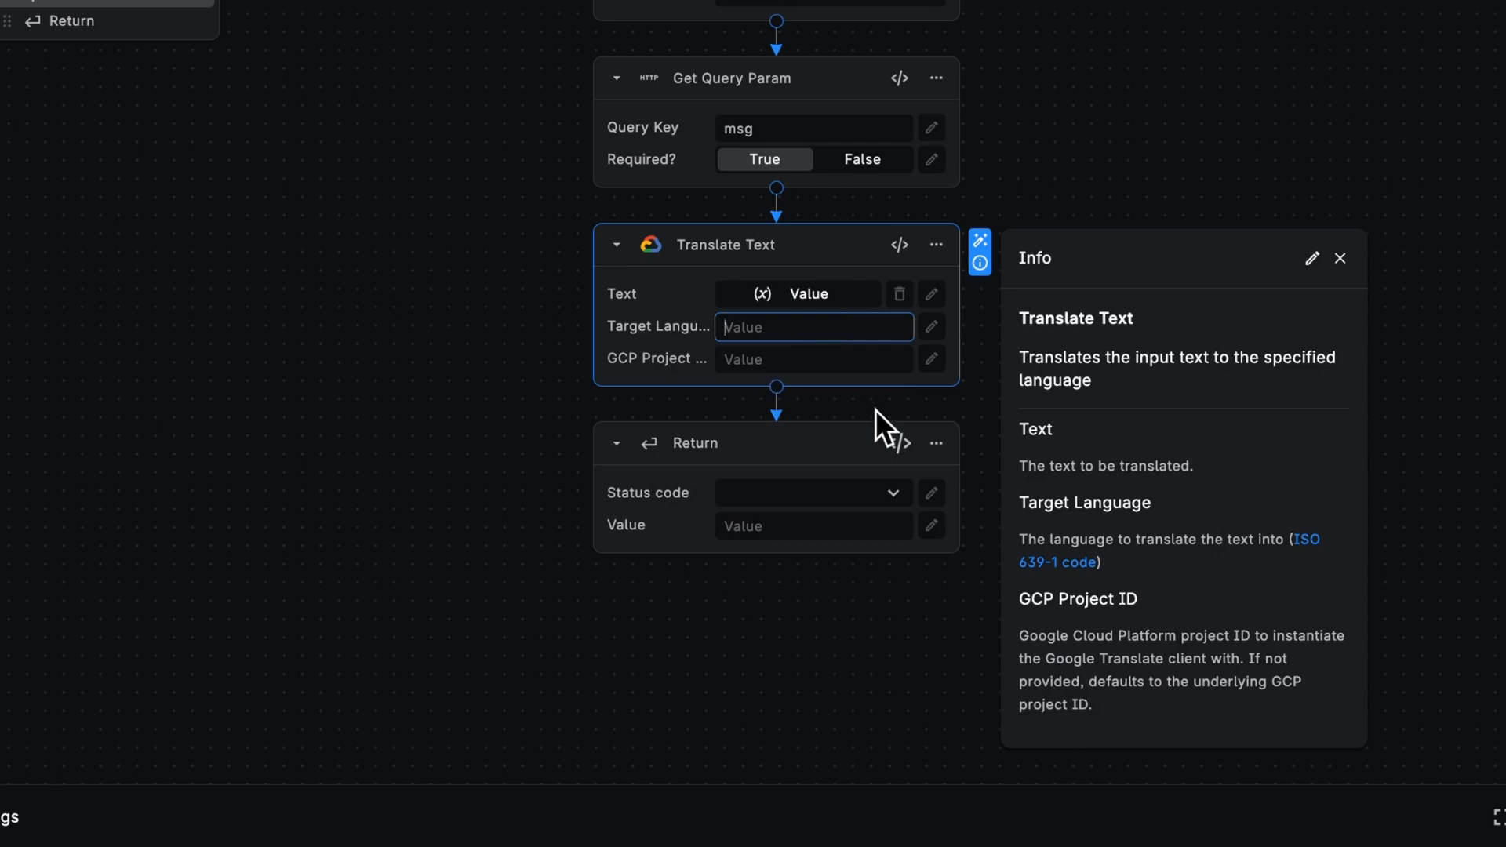
pyautogui.write('e')
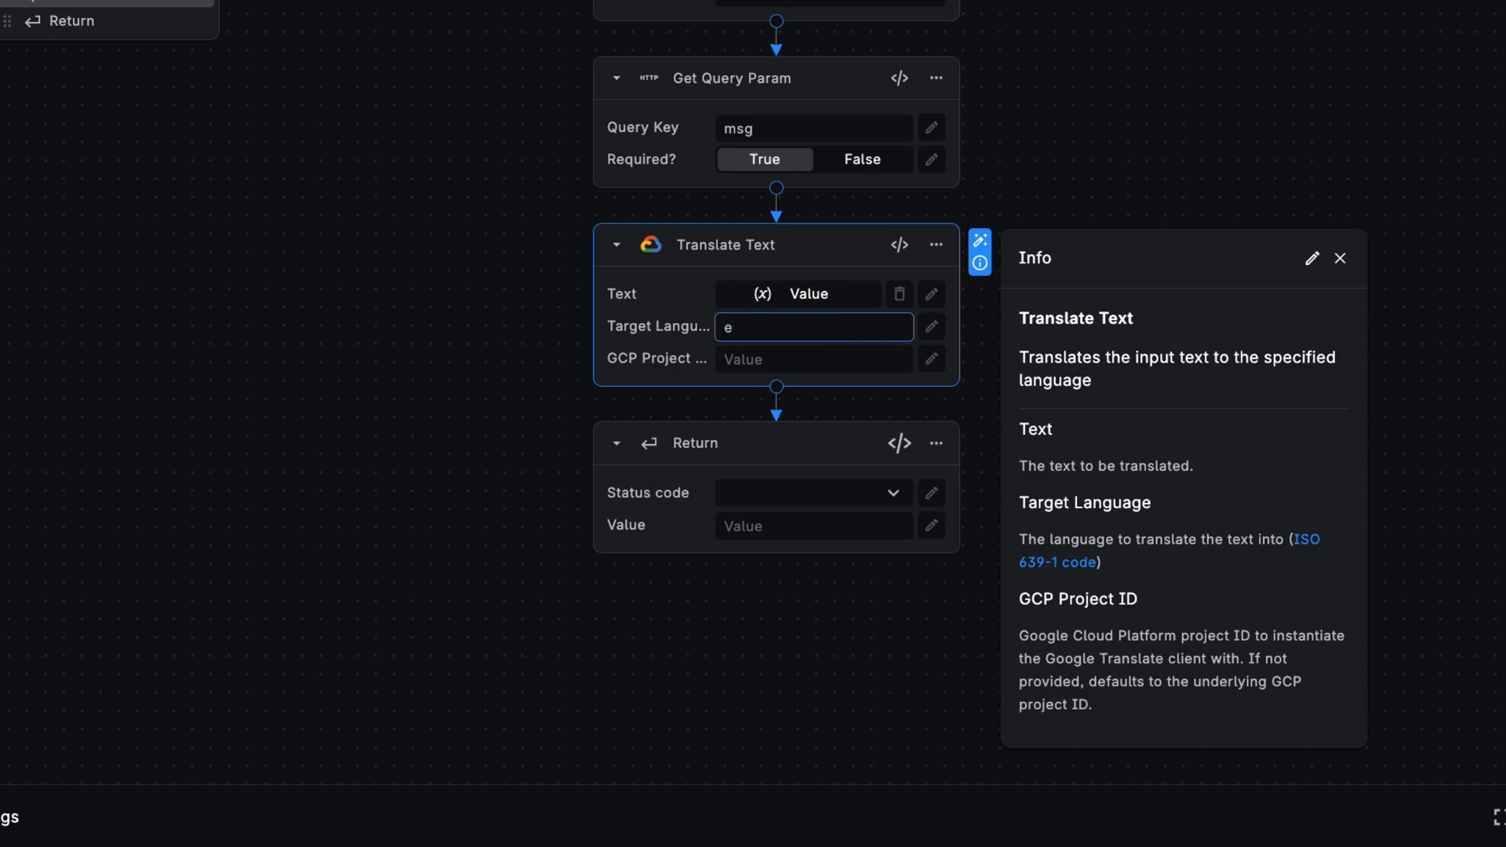
pyautogui.write('s_cl')
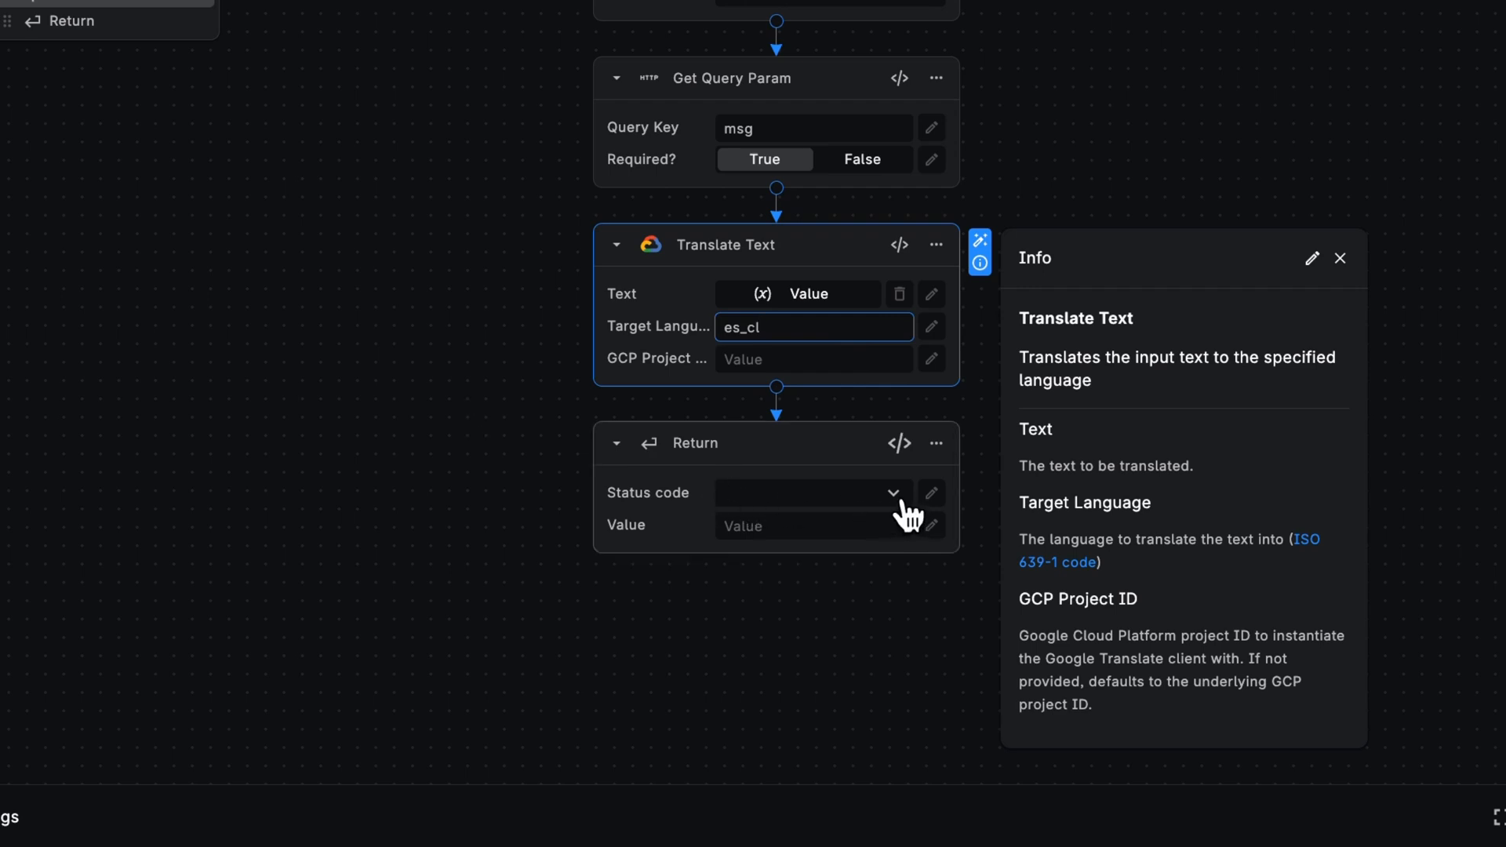
# Set Return's status code to OK (200) and its value to the Translate Text output.
pyautogui.click(809, 492)
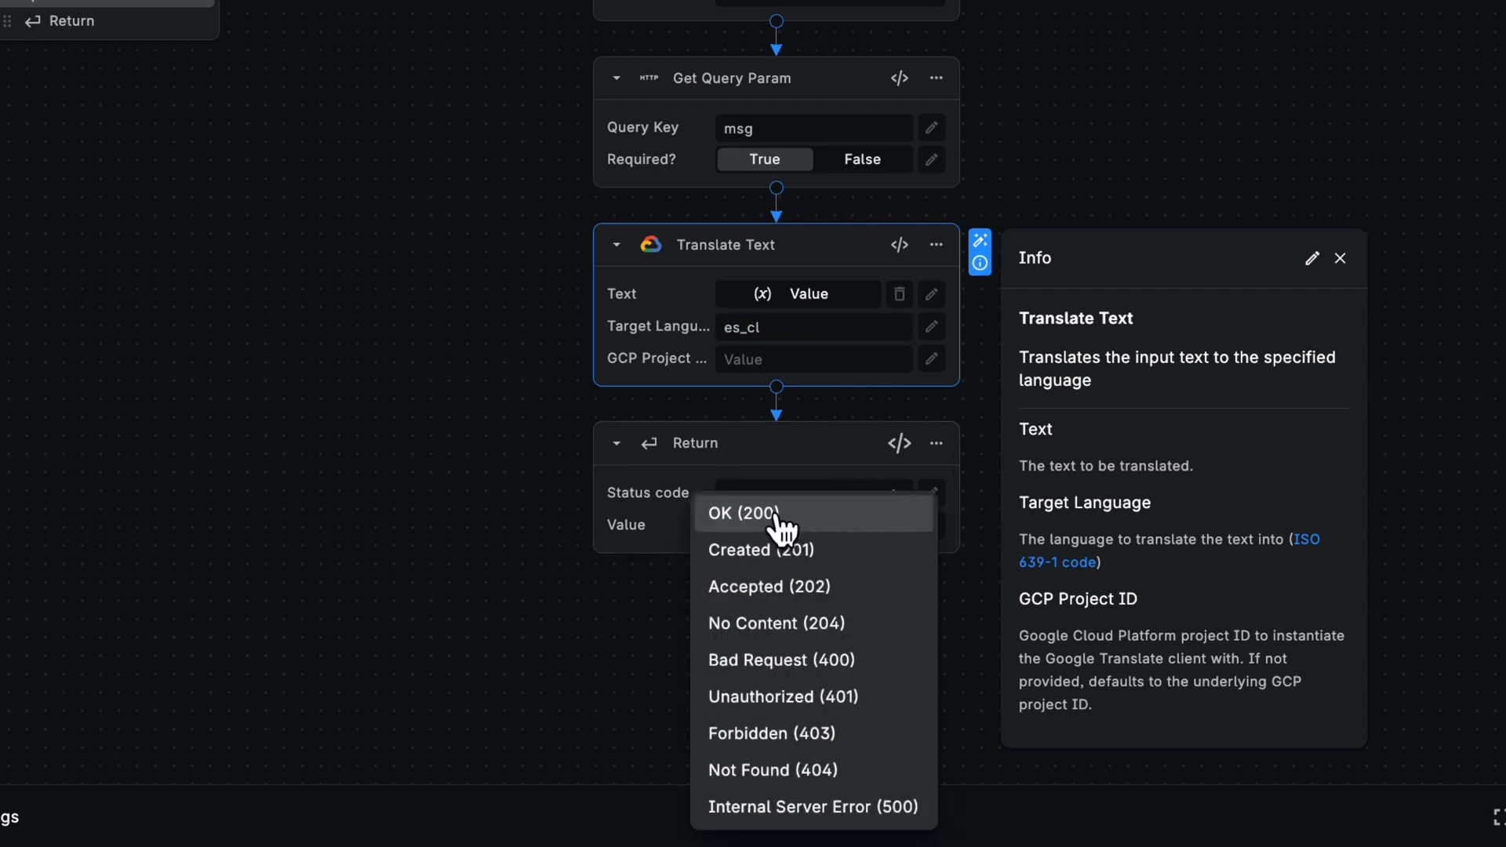
pyautogui.click(753, 512)
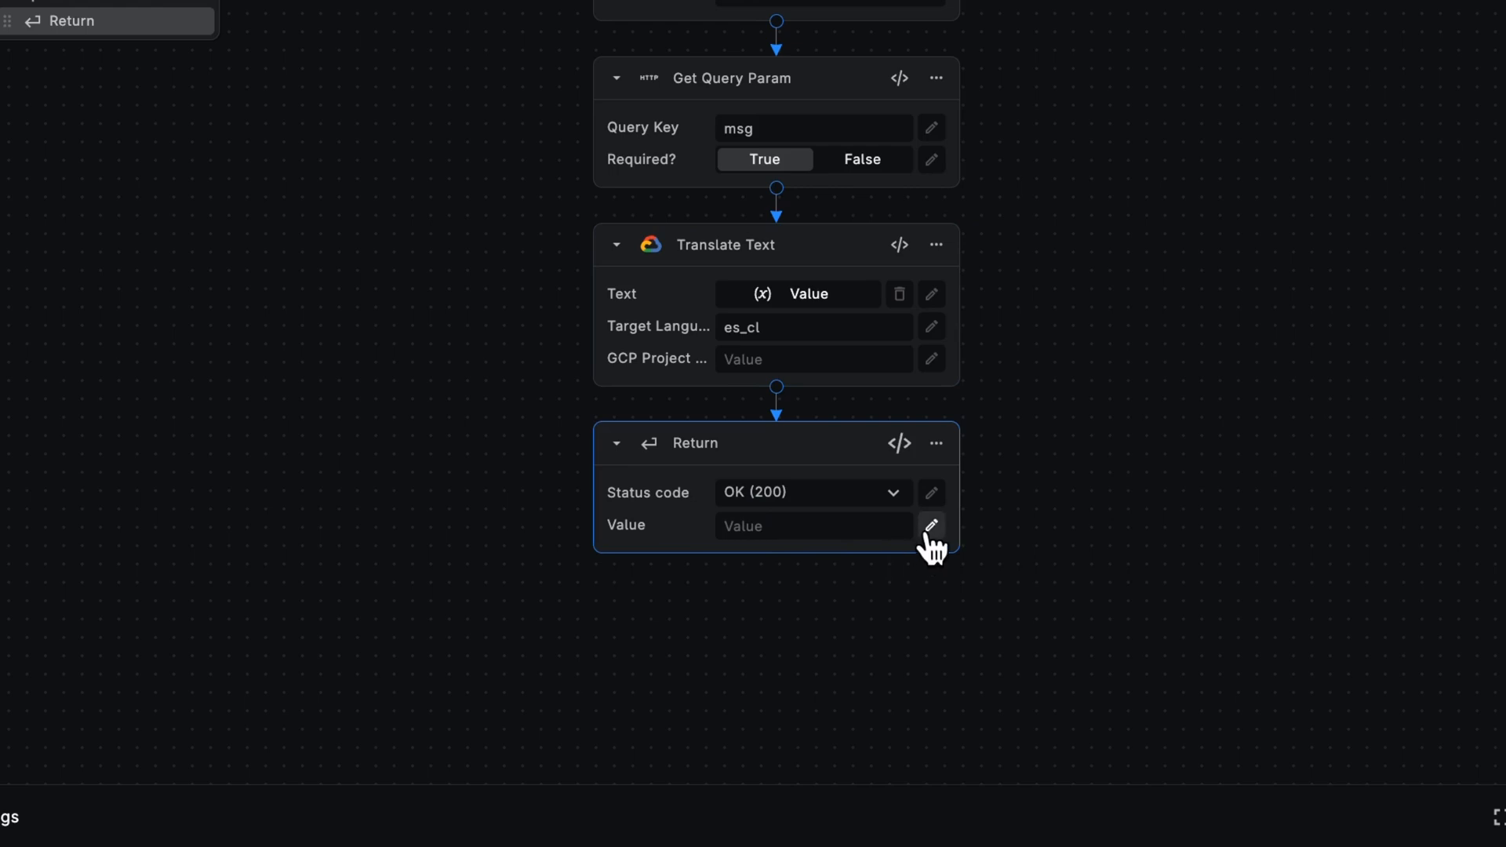
pyautogui.click(930, 524)
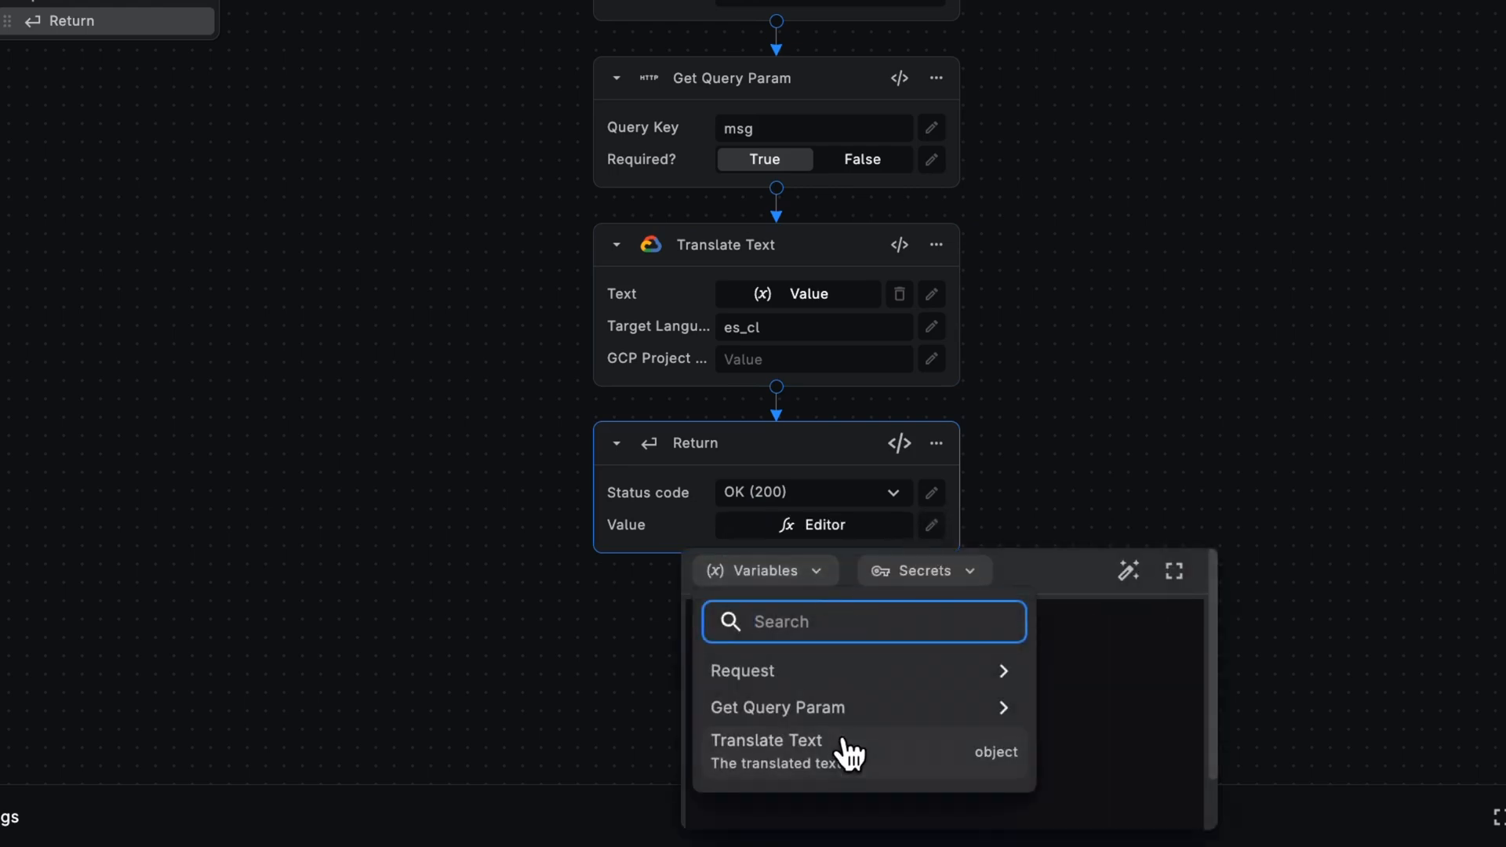
pyautogui.click(765, 740)
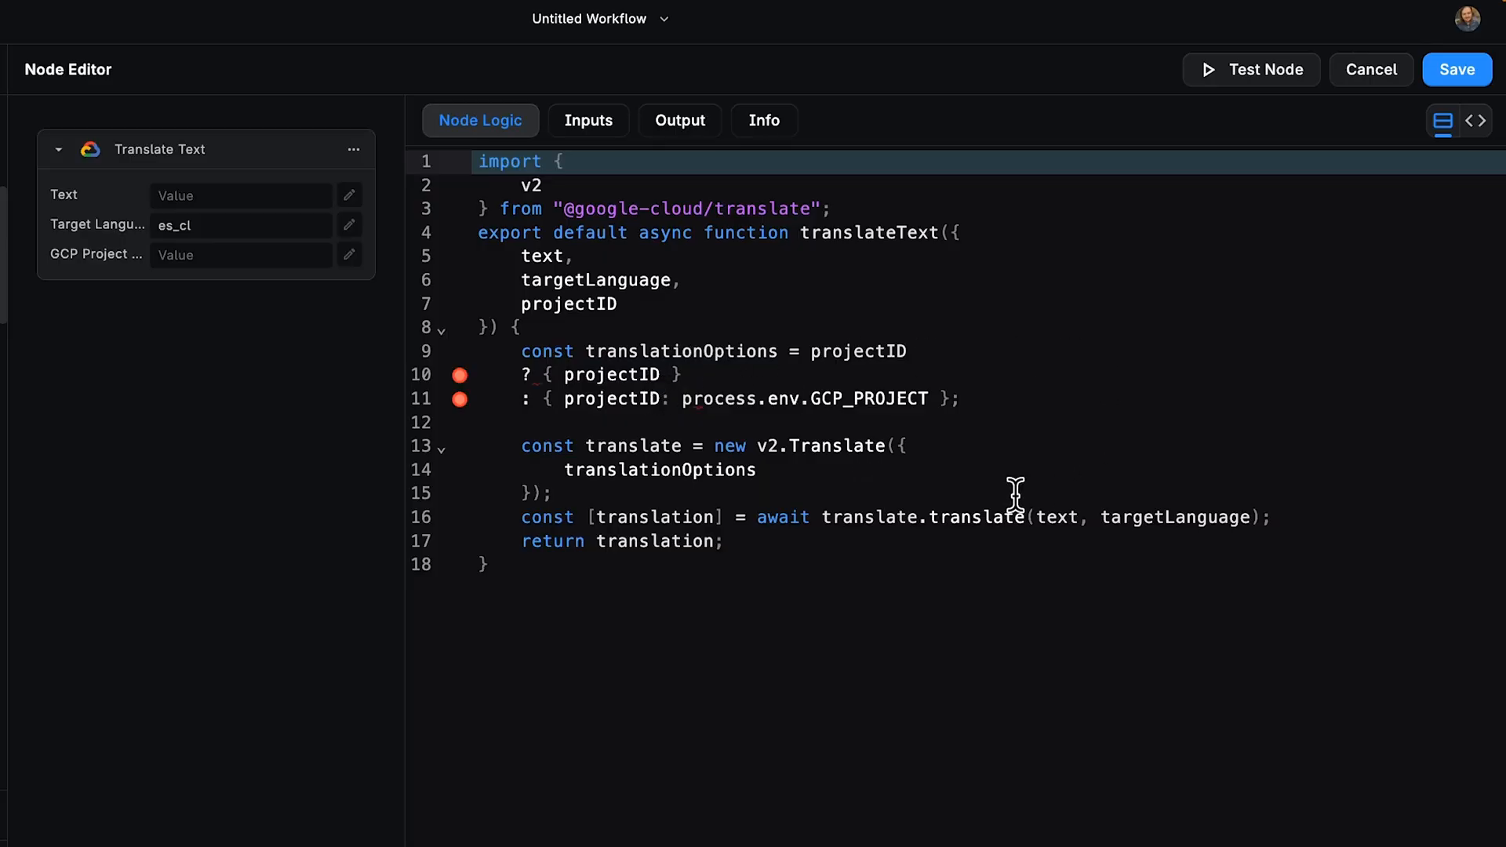
pyautogui.moveTo(833, 243)
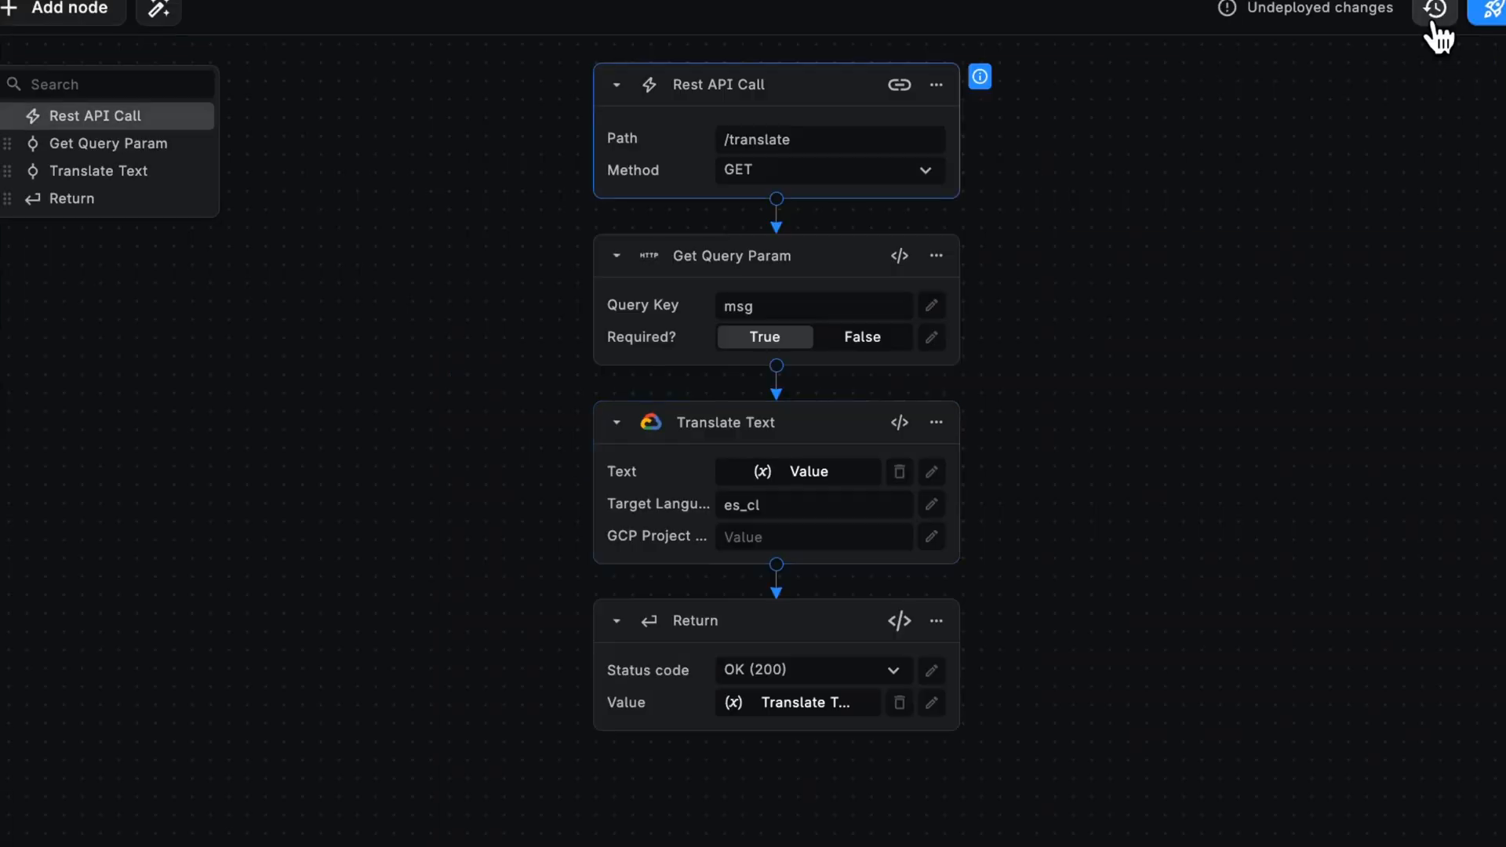
pyautogui.moveTo(994, 379)
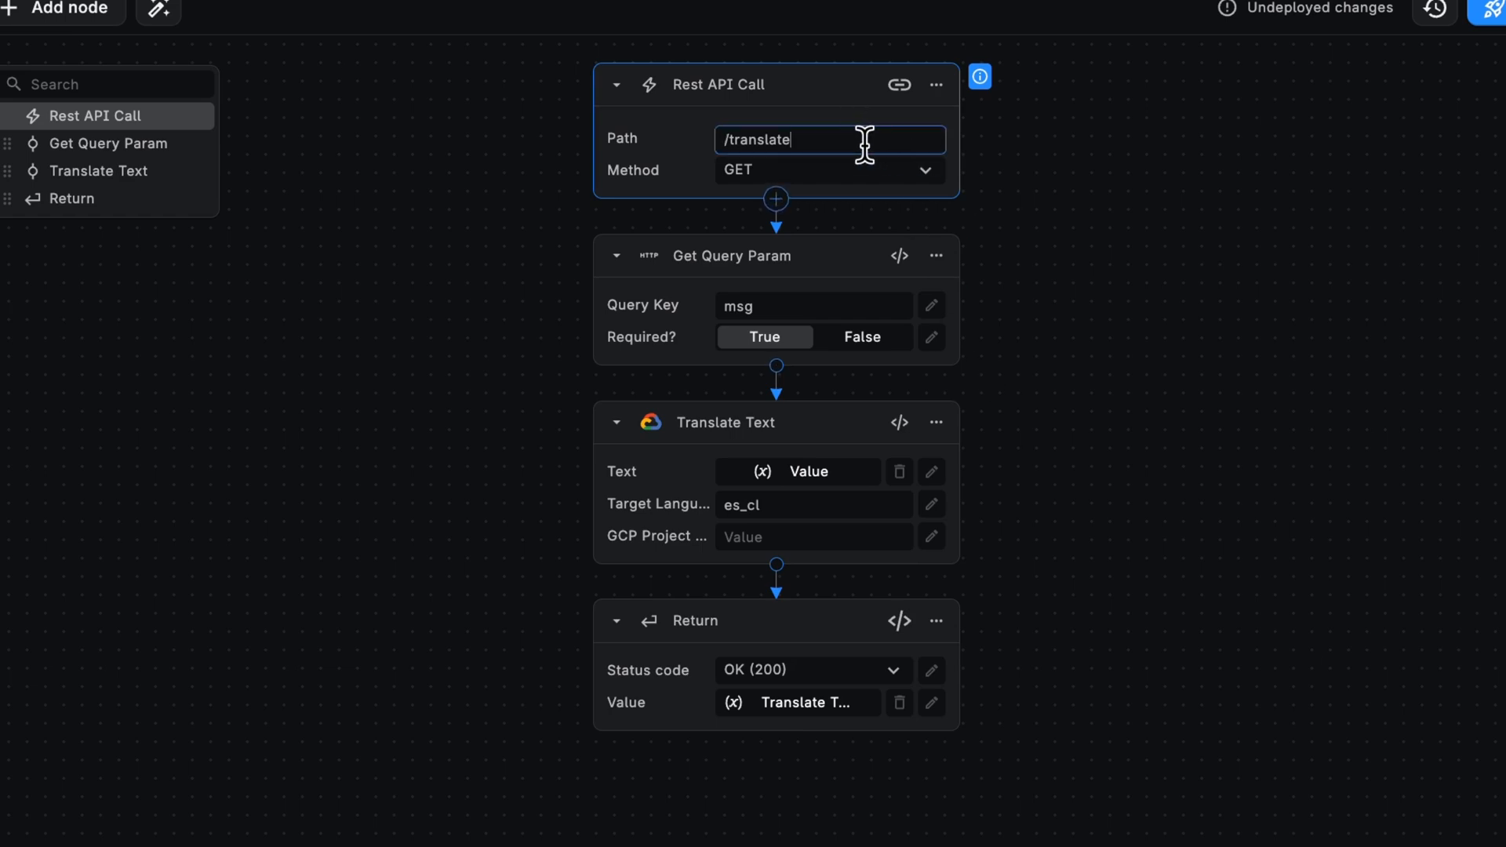
# Rename the REST API path from /translate to /translate-chat.
pyautogui.write('-chat')
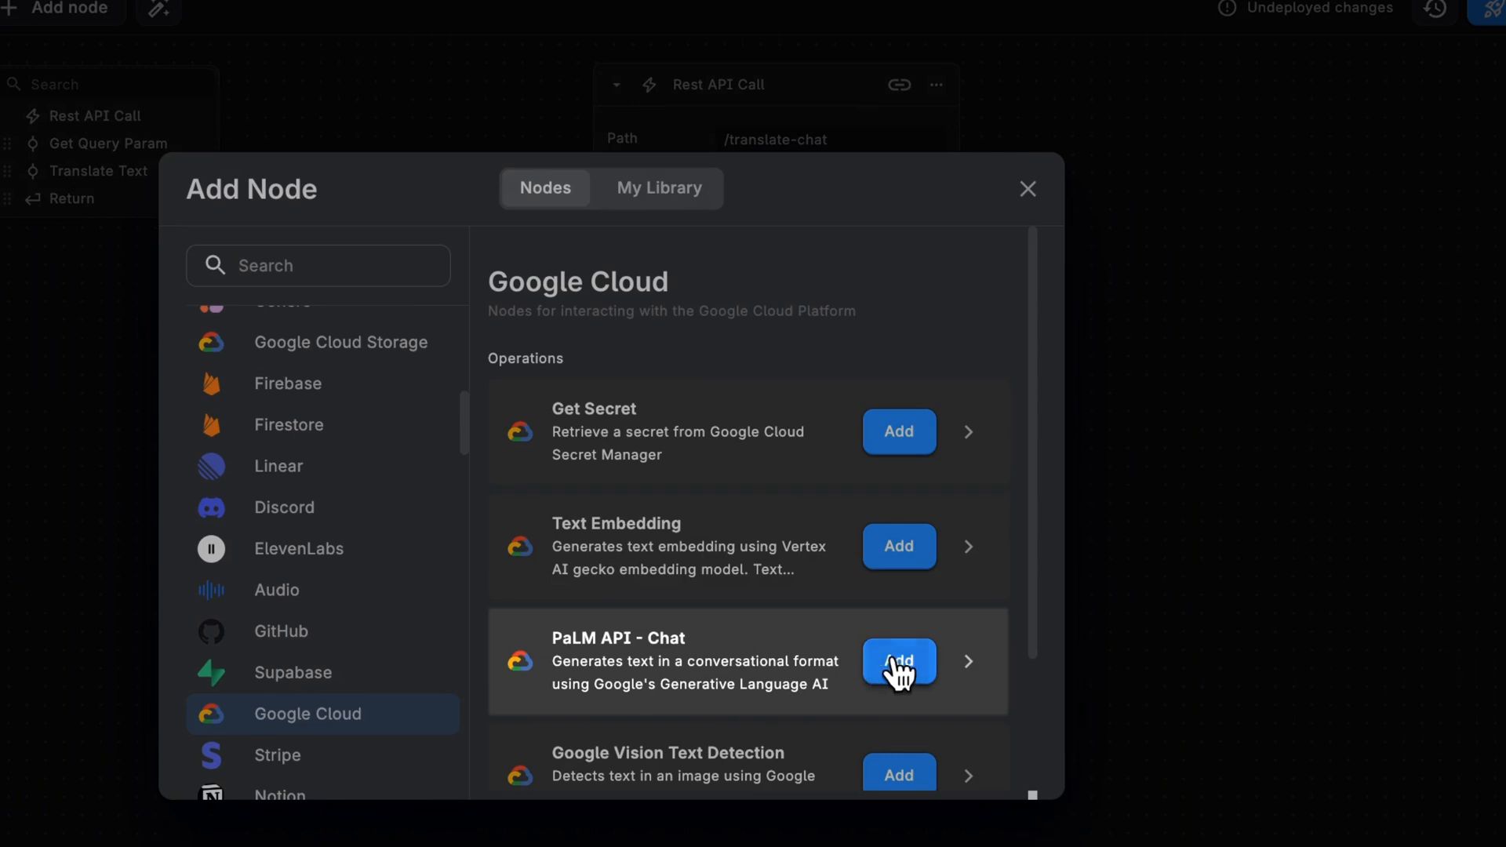
pyautogui.moveTo(587, 709)
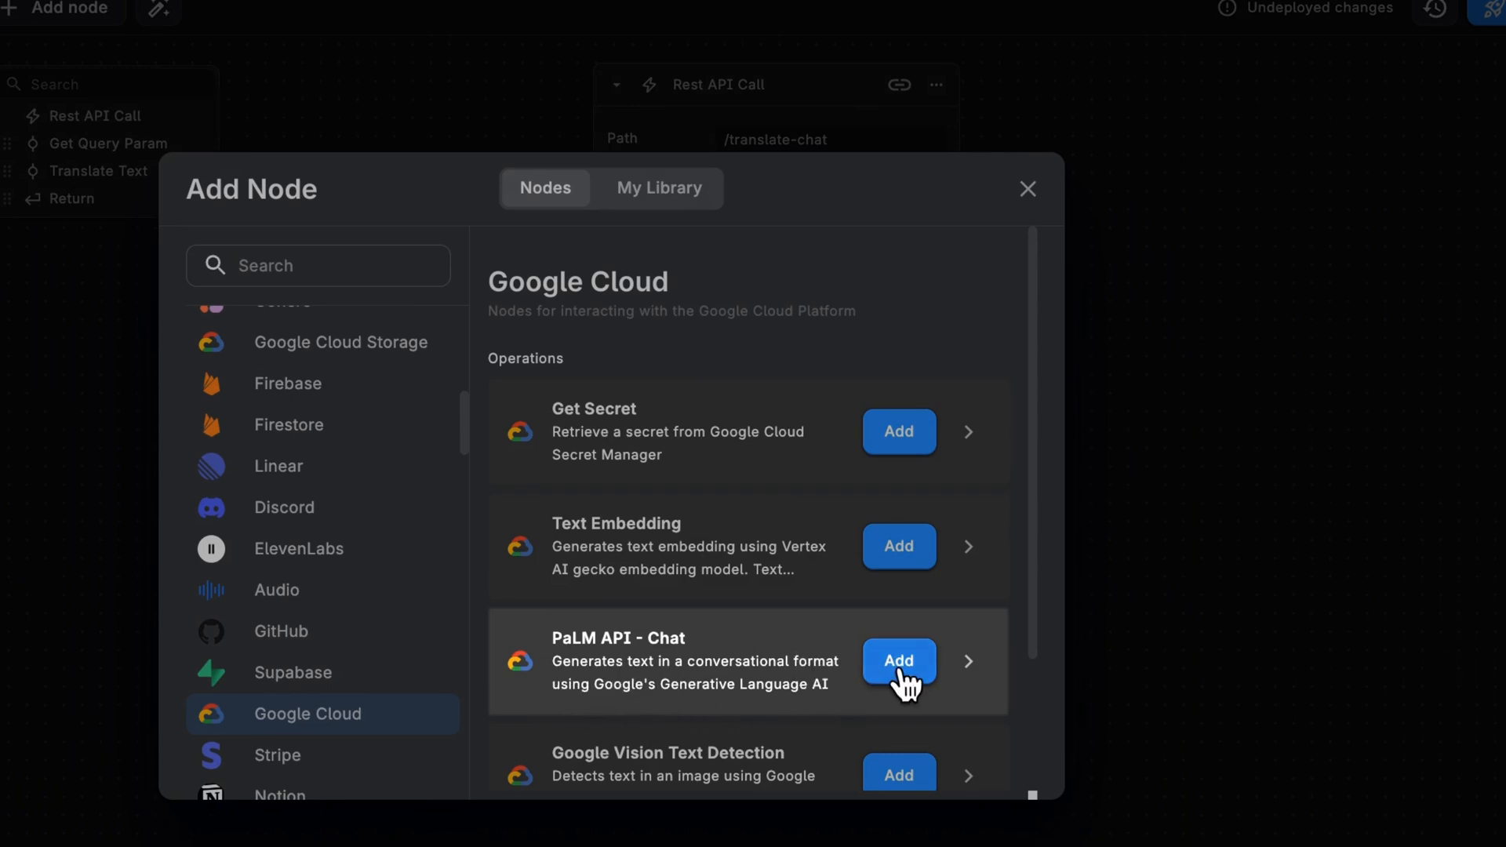
# Add the PaLM API - Chat node between Get Query Param and Translate Text.
pyautogui.click(897, 661)
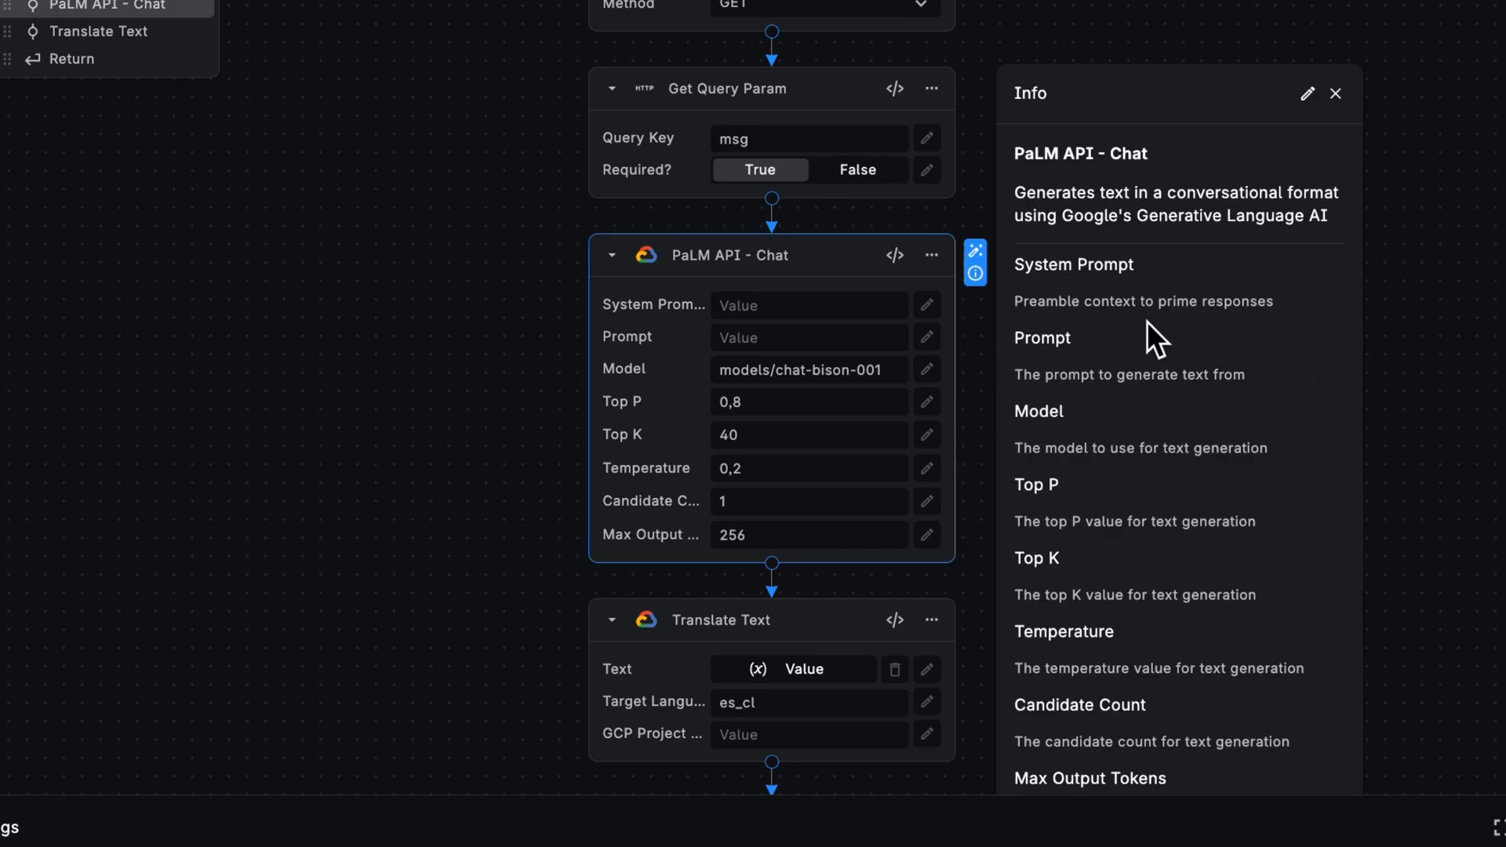
pyautogui.moveTo(1058, 375)
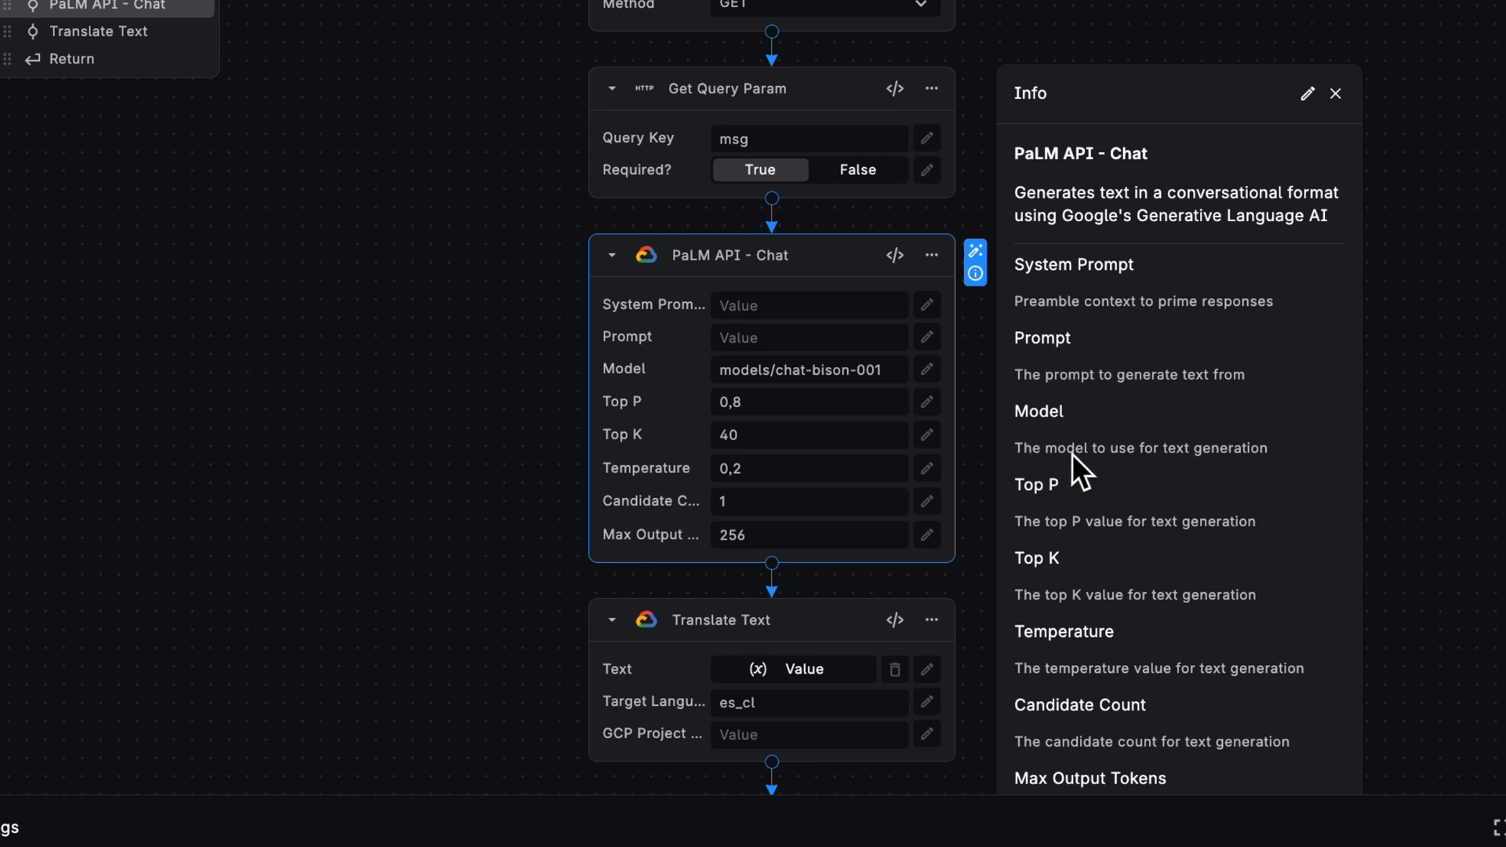
pyautogui.moveTo(1030, 586)
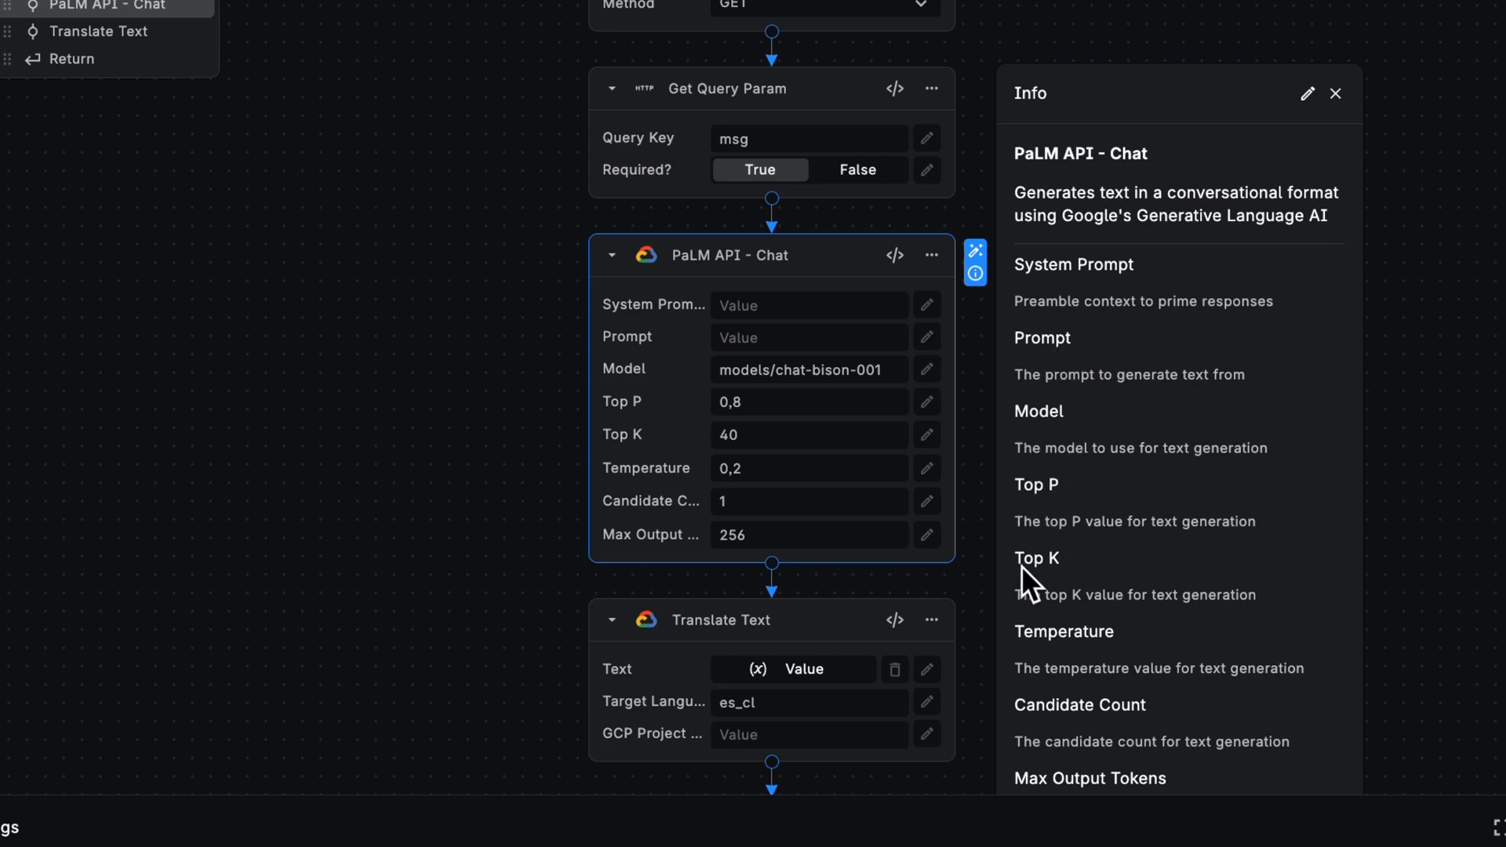
pyautogui.moveTo(1086, 758)
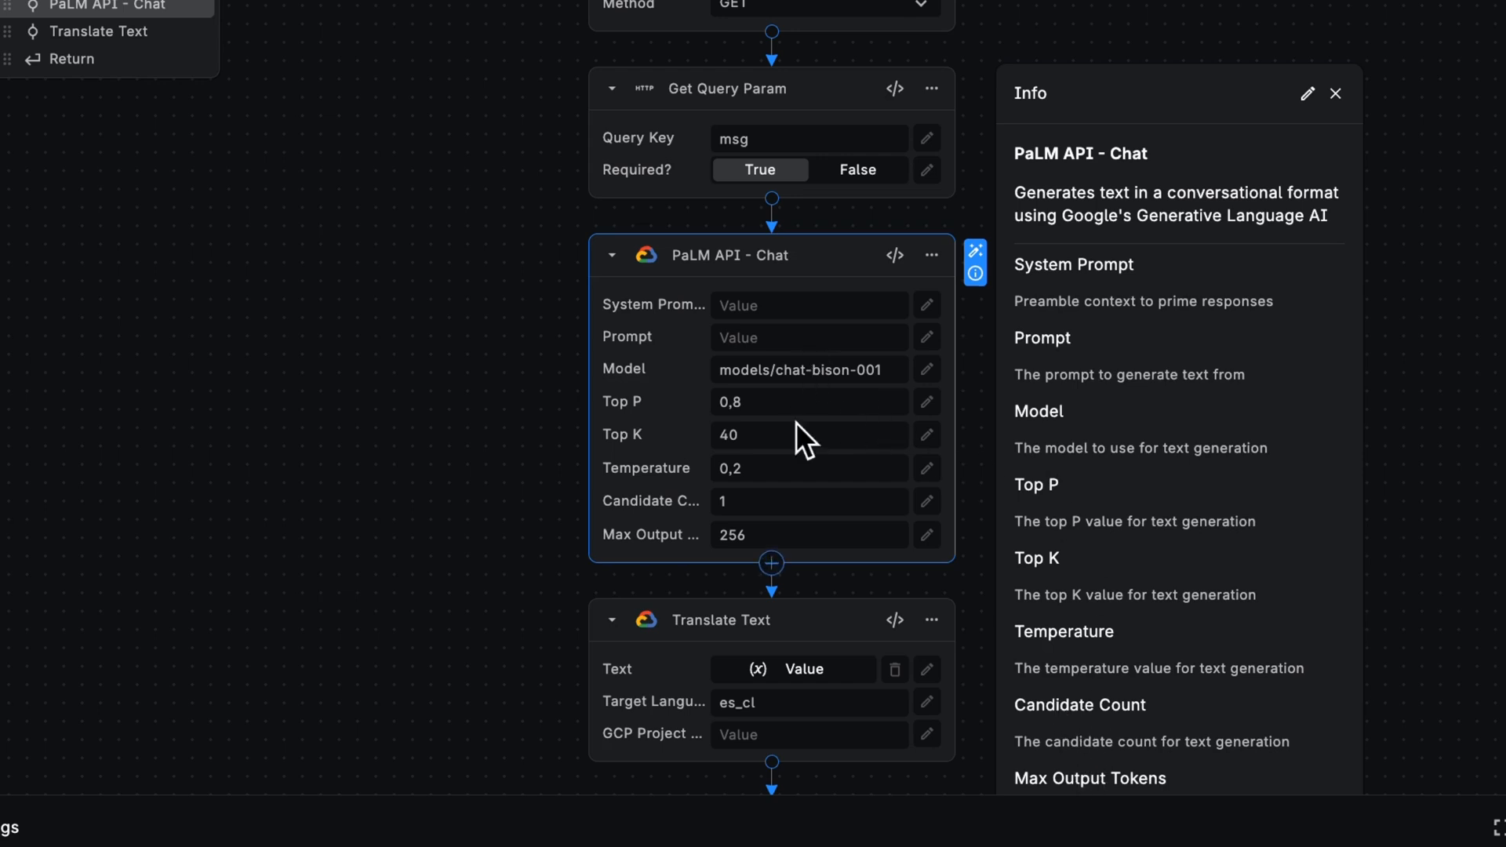
pyautogui.moveTo(831, 372)
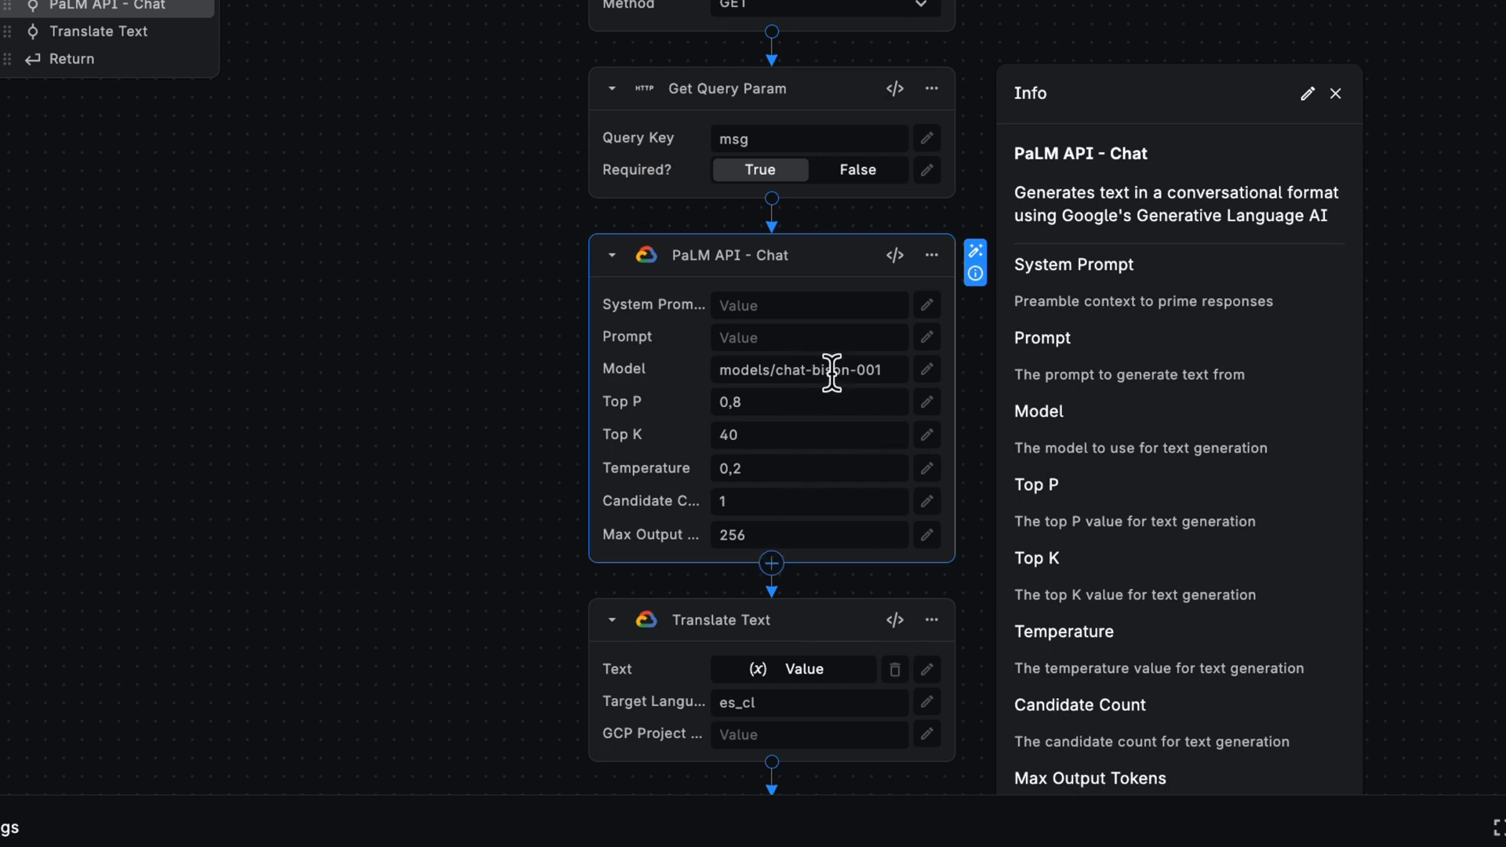
pyautogui.moveTo(834, 336)
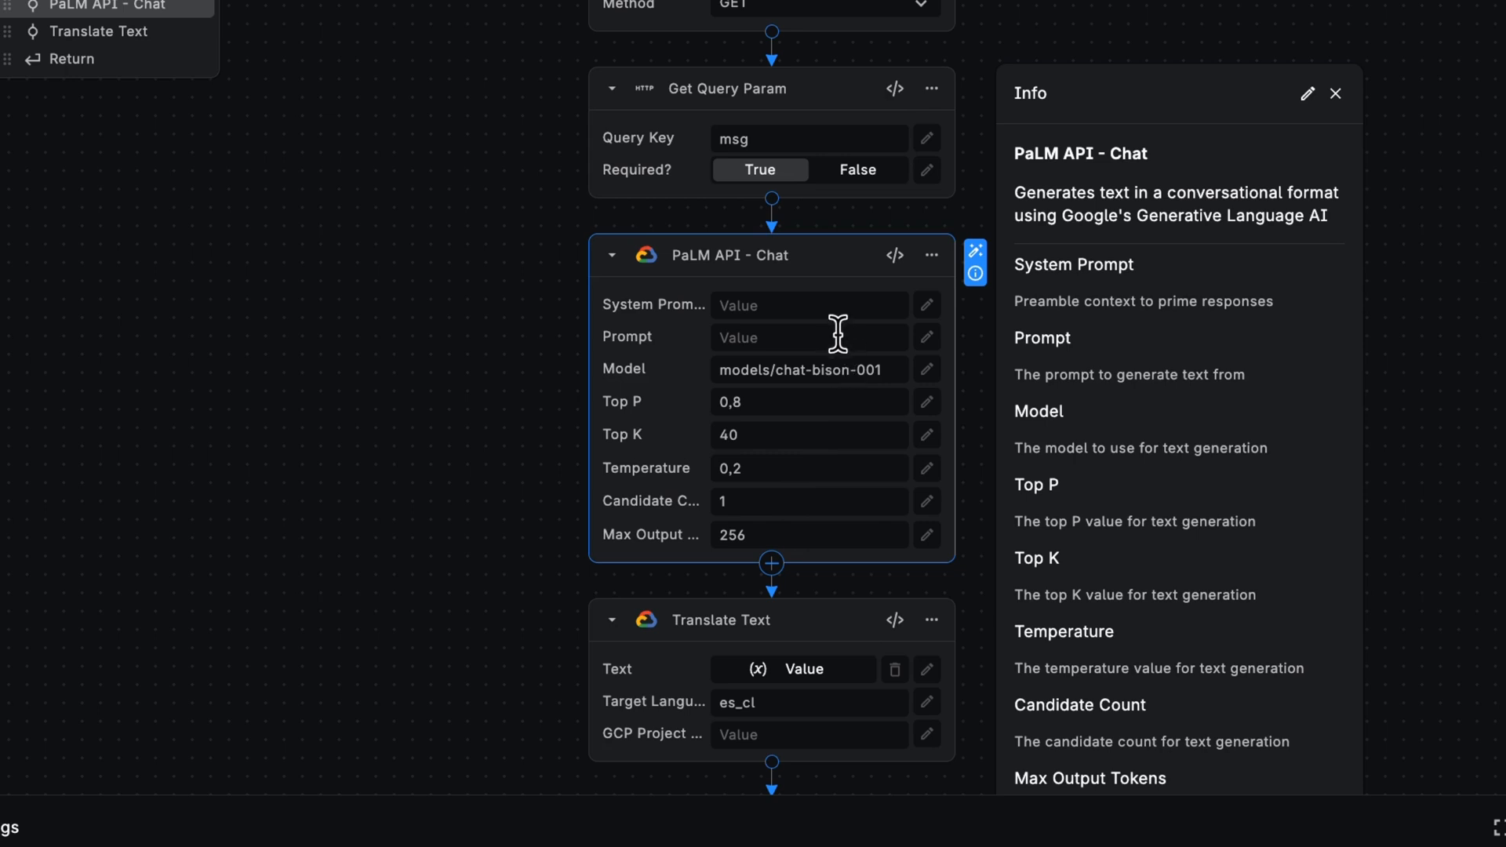
# Enter a 'Respond to…' system prompt and bind the Prompt input to a variable.
pyautogui.click(808, 304)
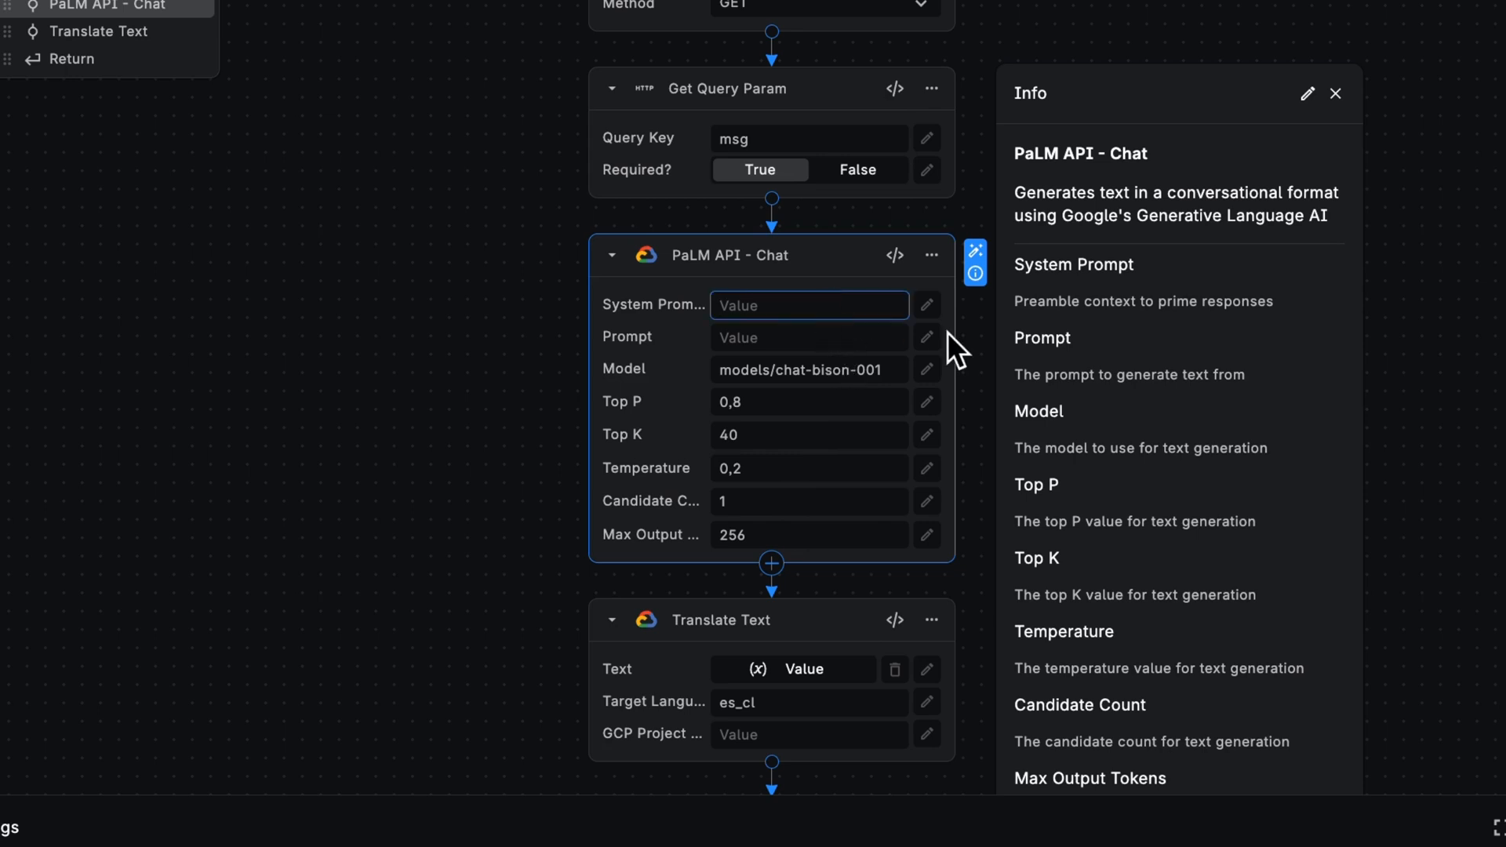
pyautogui.write('Respond to the prompt i...')
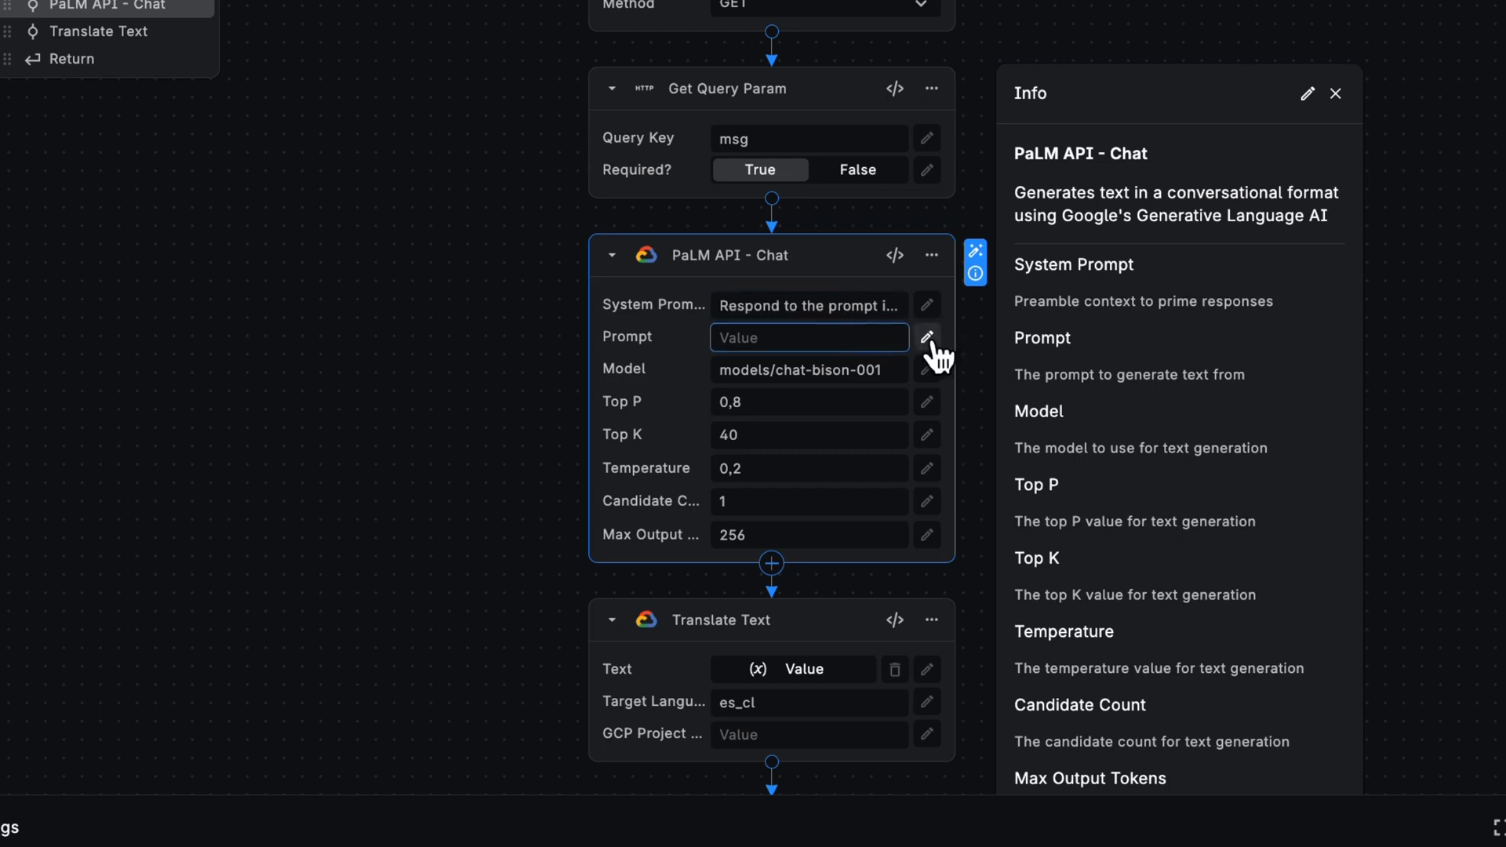
pyautogui.click(924, 337)
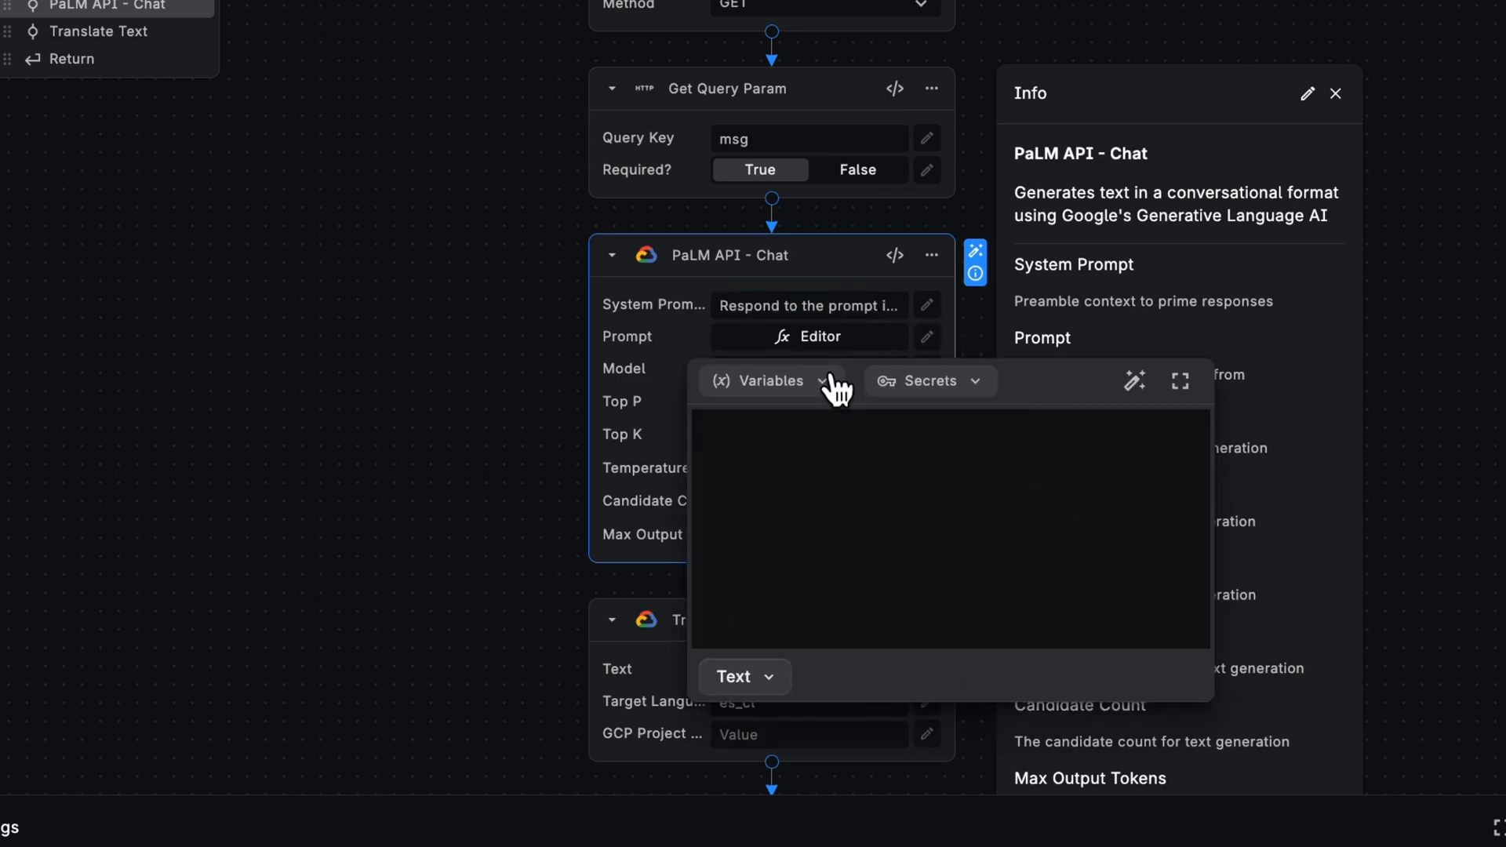
pyautogui.click(767, 380)
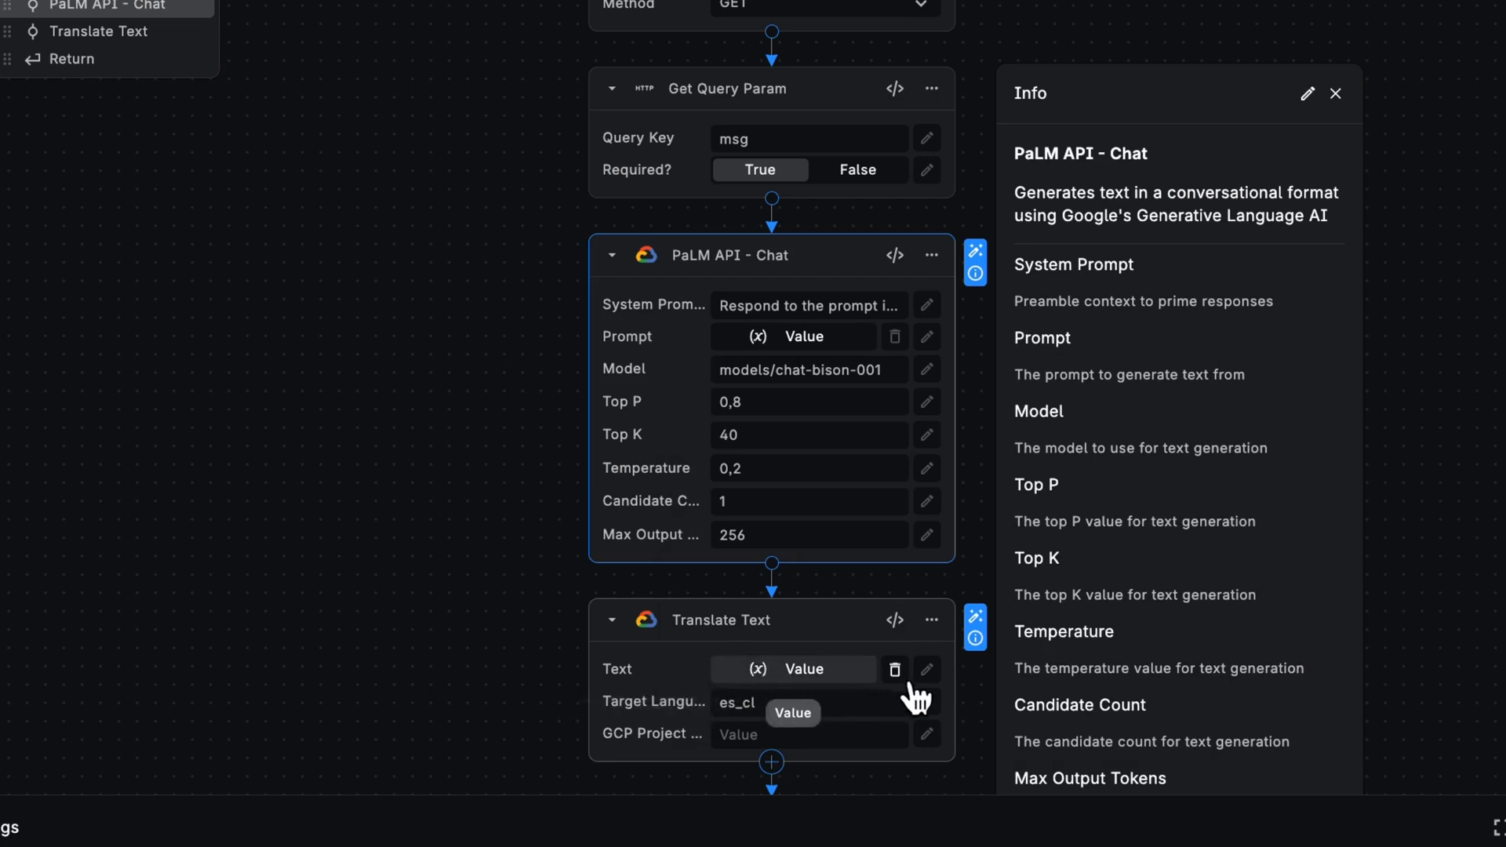
# Bind Translate Text's Text input to the PaLM API - Chat output.
pyautogui.click(791, 668)
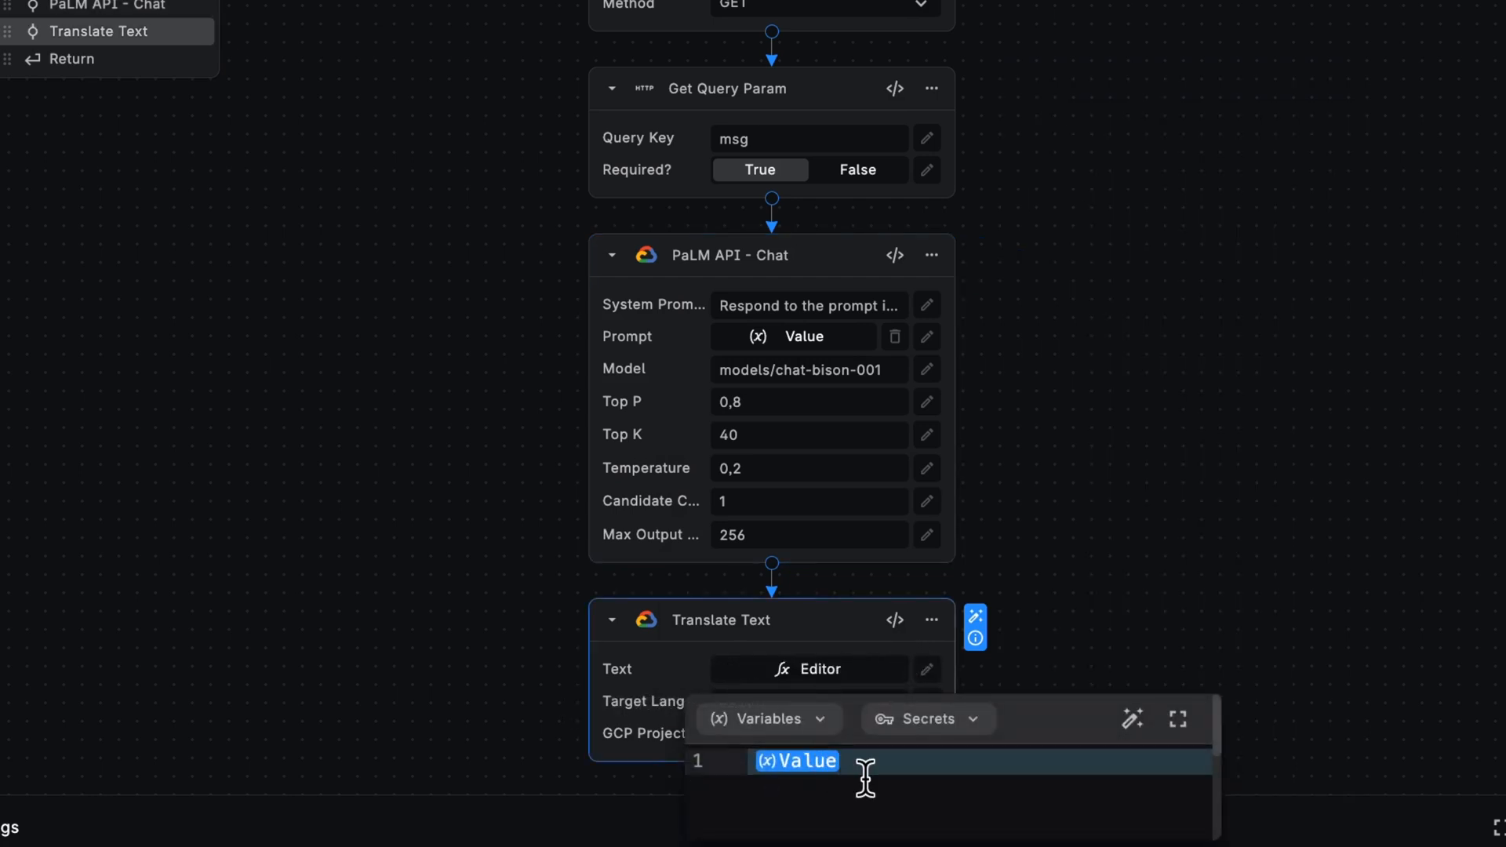
pyautogui.click(767, 718)
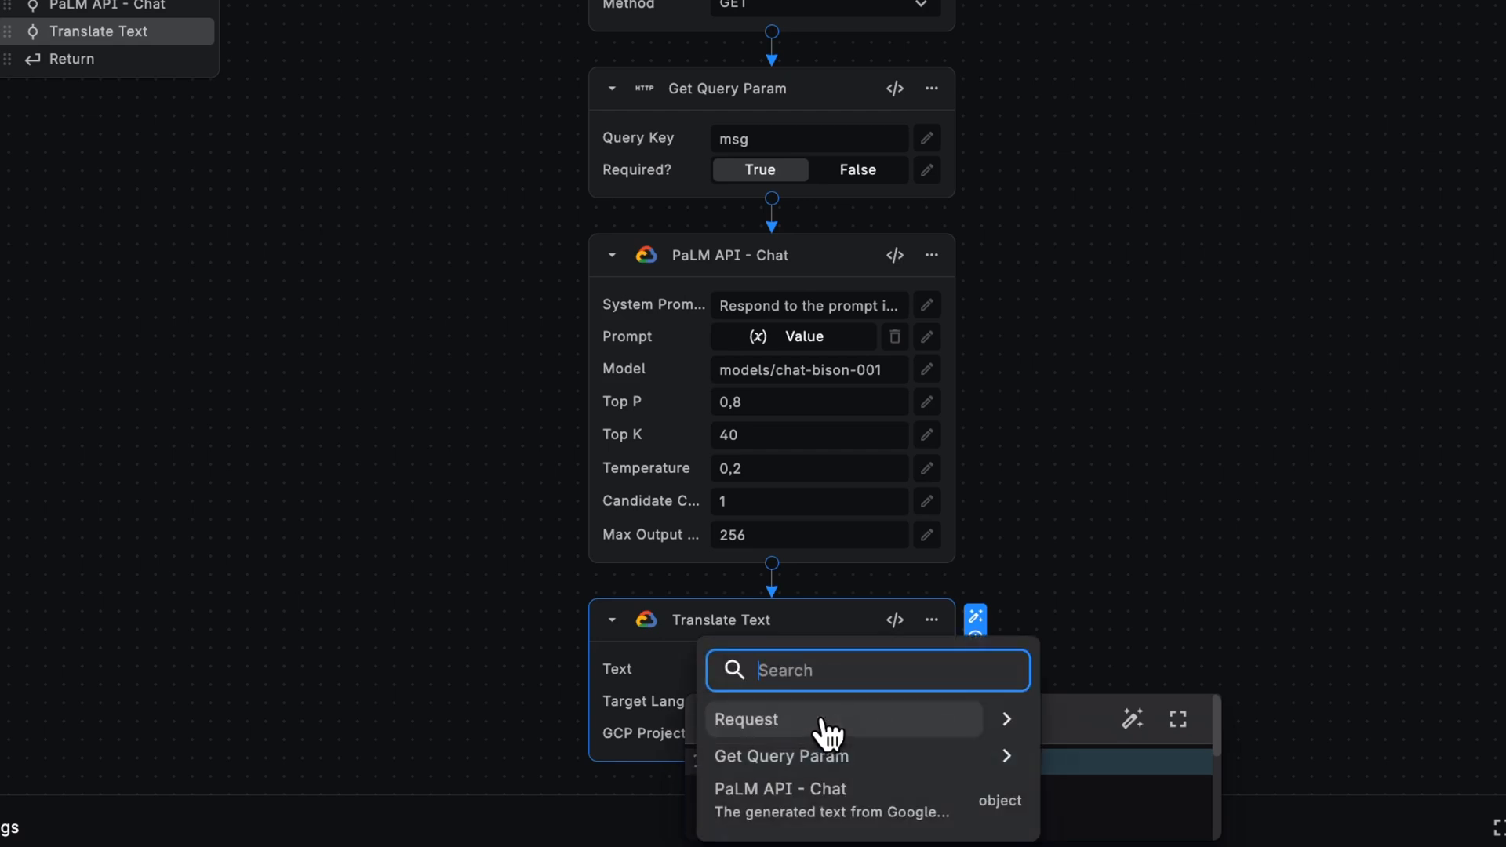
pyautogui.click(778, 788)
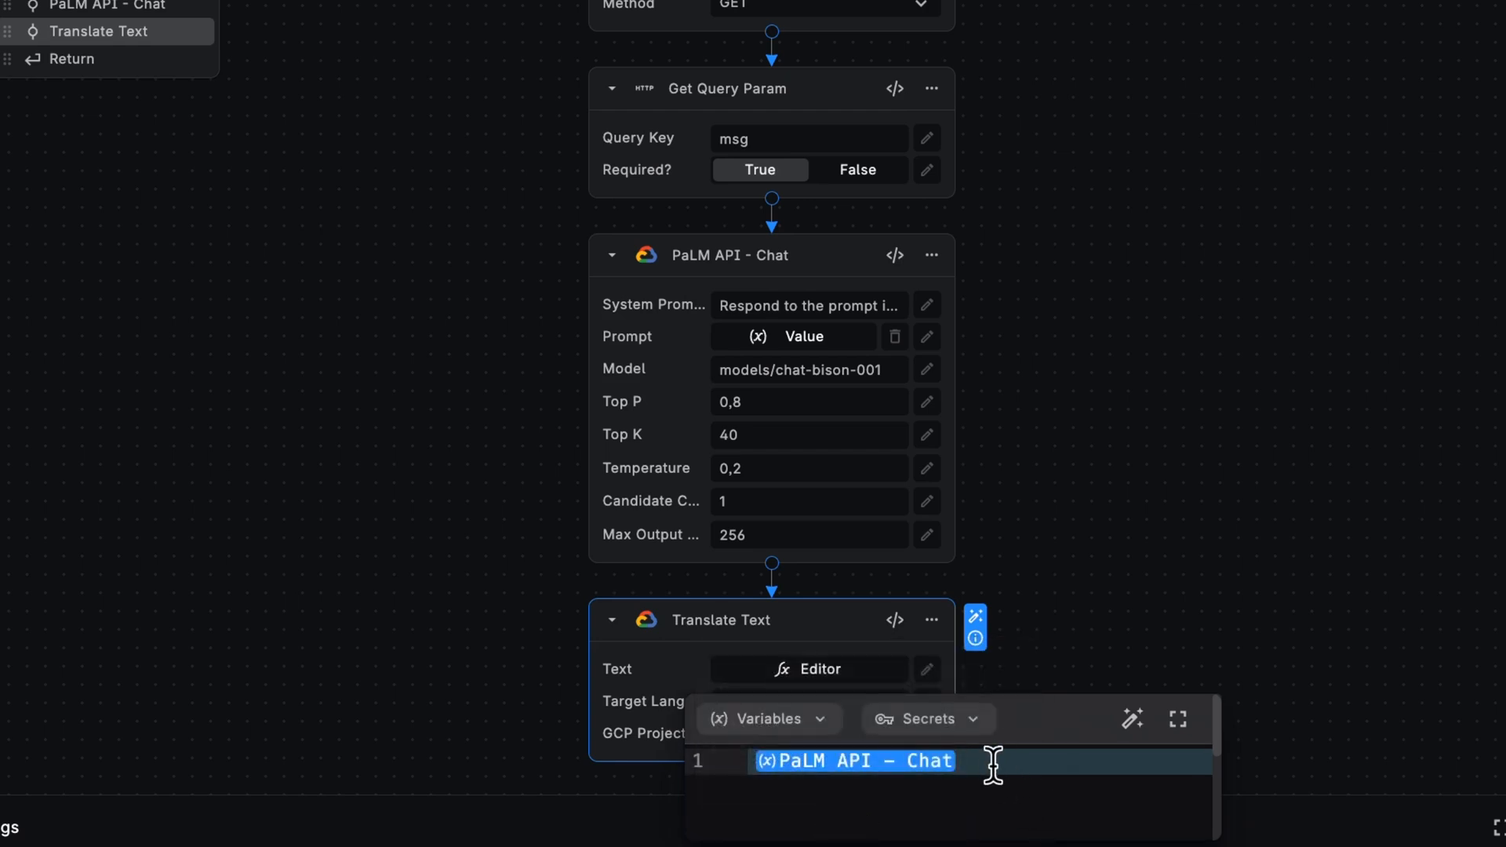
pyautogui.click(1053, 648)
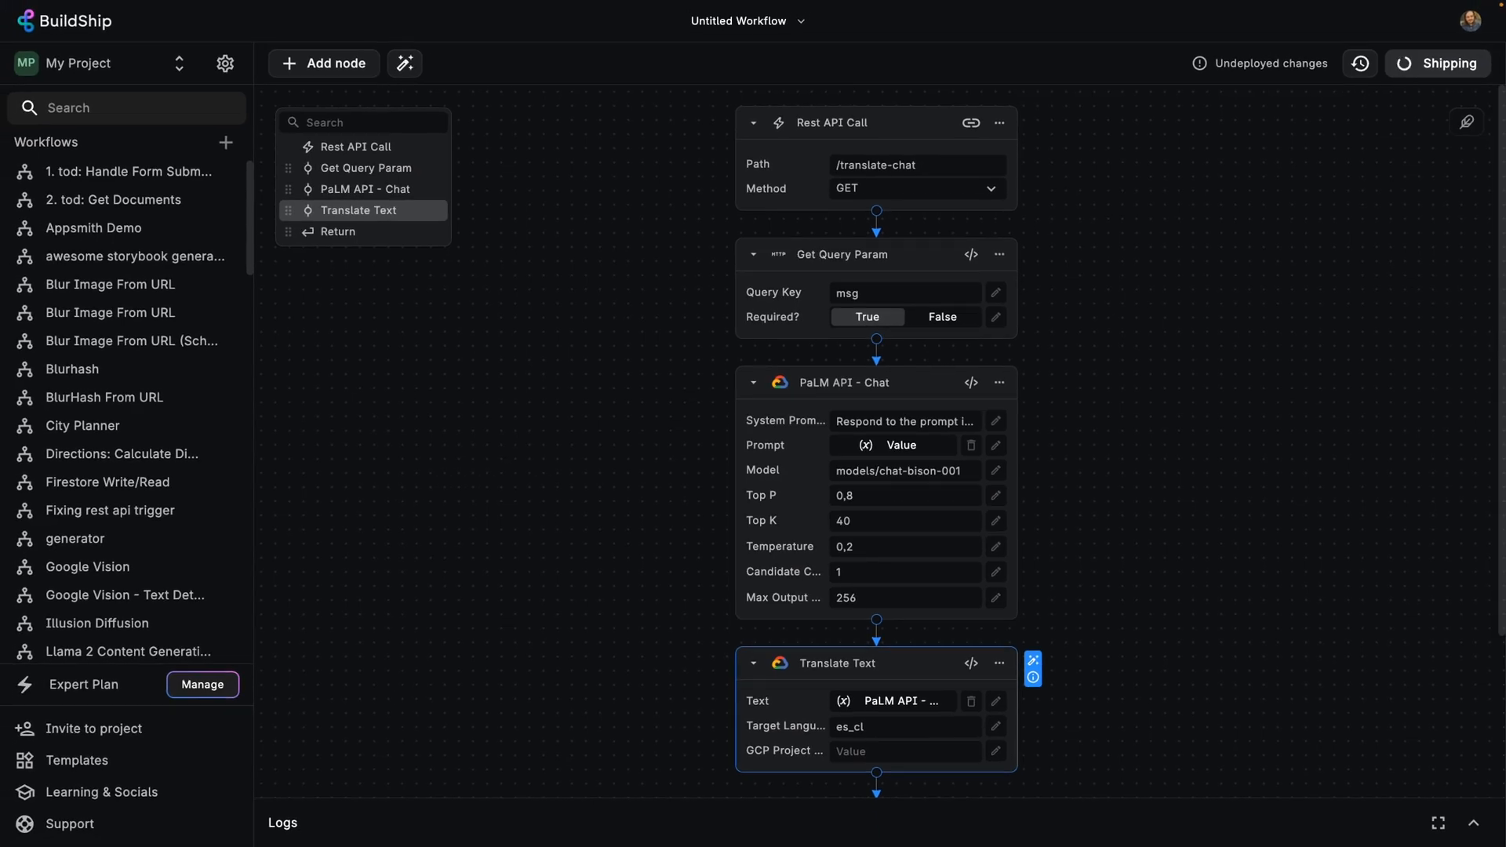
# Ship the workflow and view the deployed /translate-chat endpoint URL.
pyautogui.click(1437, 63)
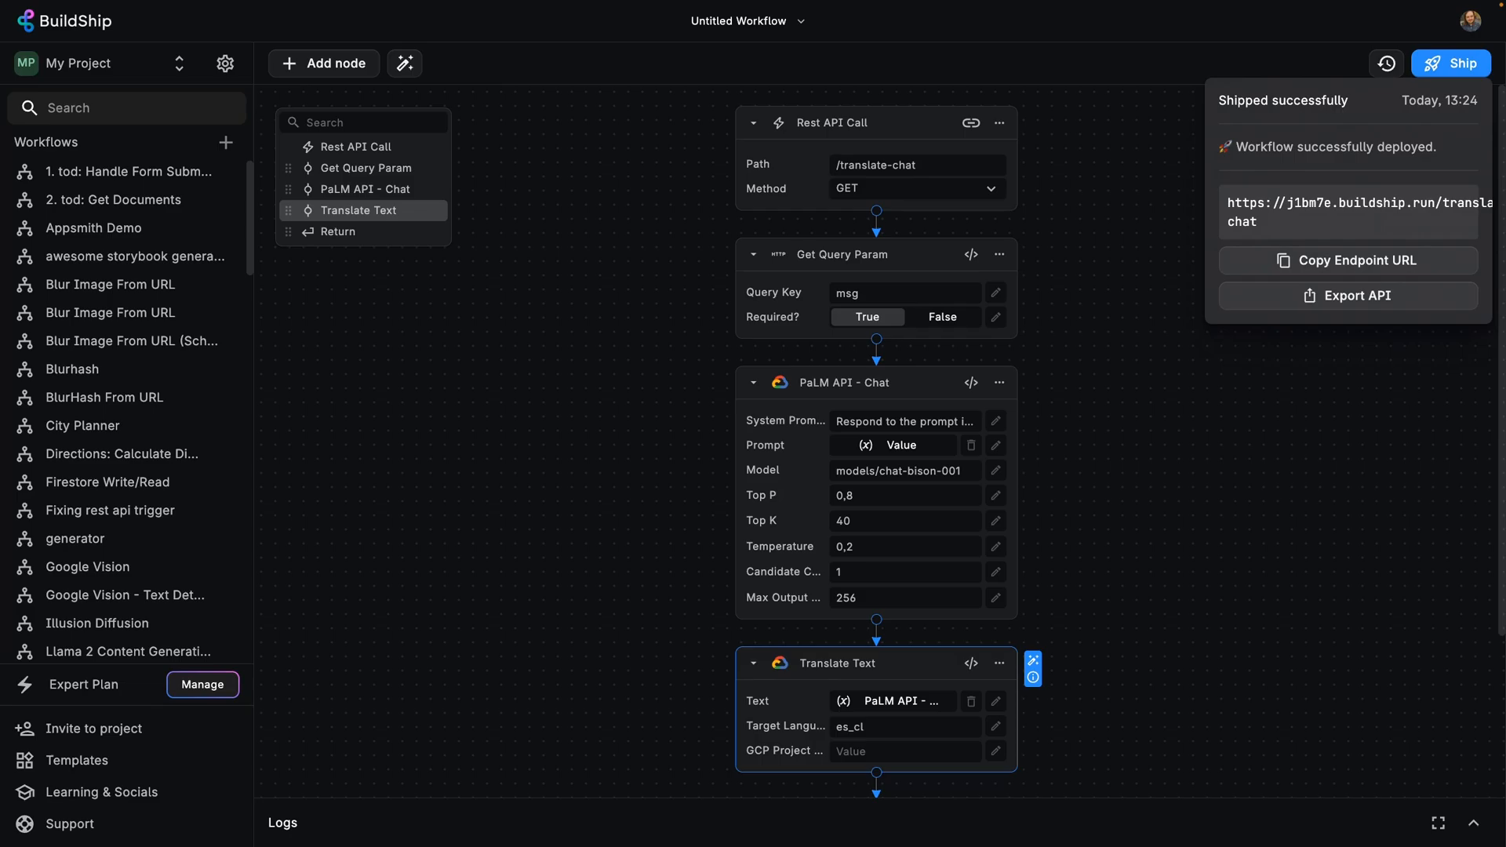